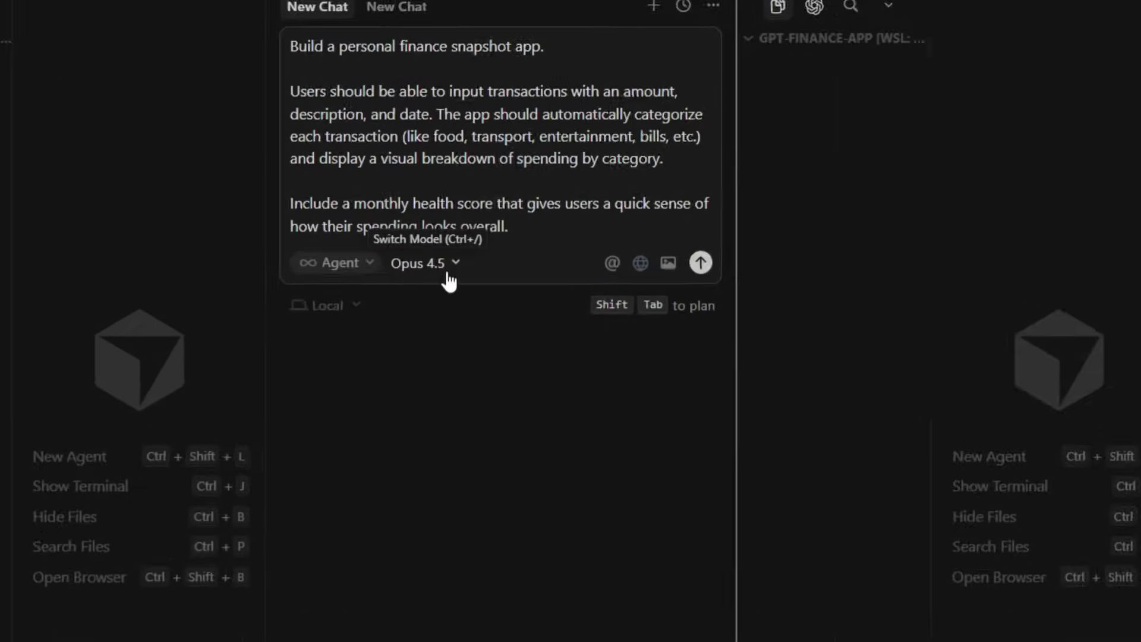
- Choose Opus 4.5 for the first Agent chat and GPT-5.2 for the second
click(418, 263)
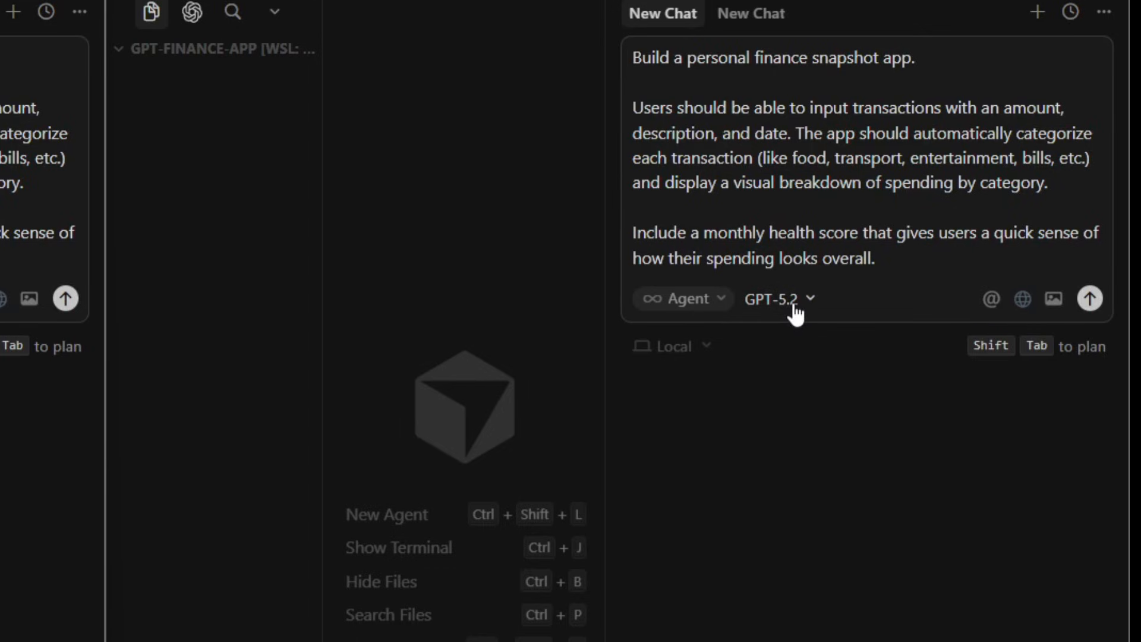
click(778, 298)
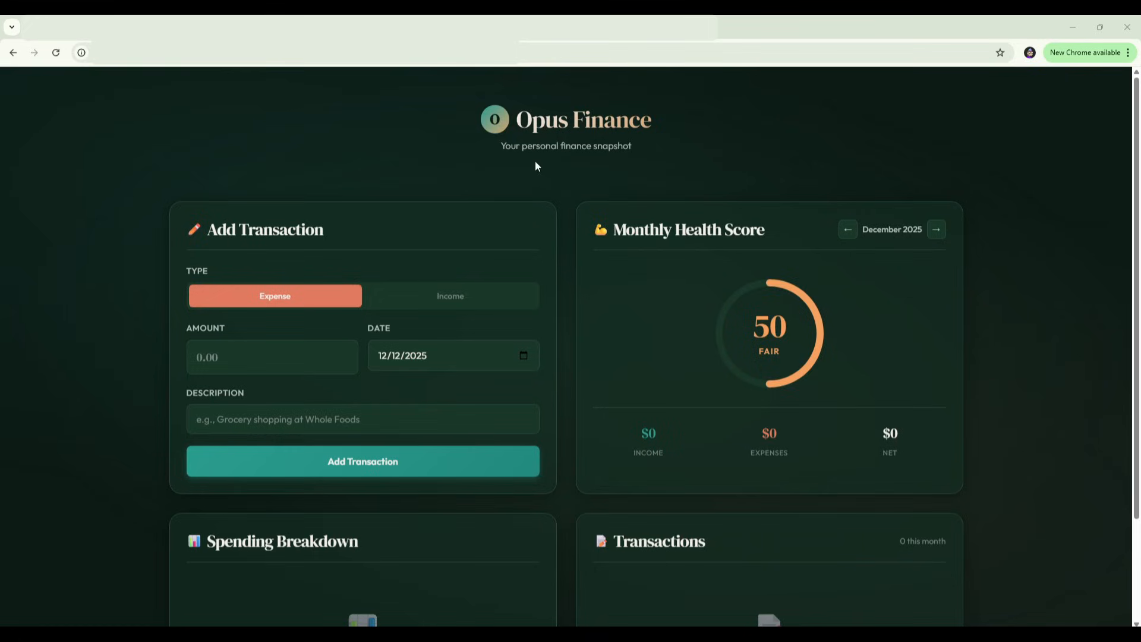
mouse_move(627, 176)
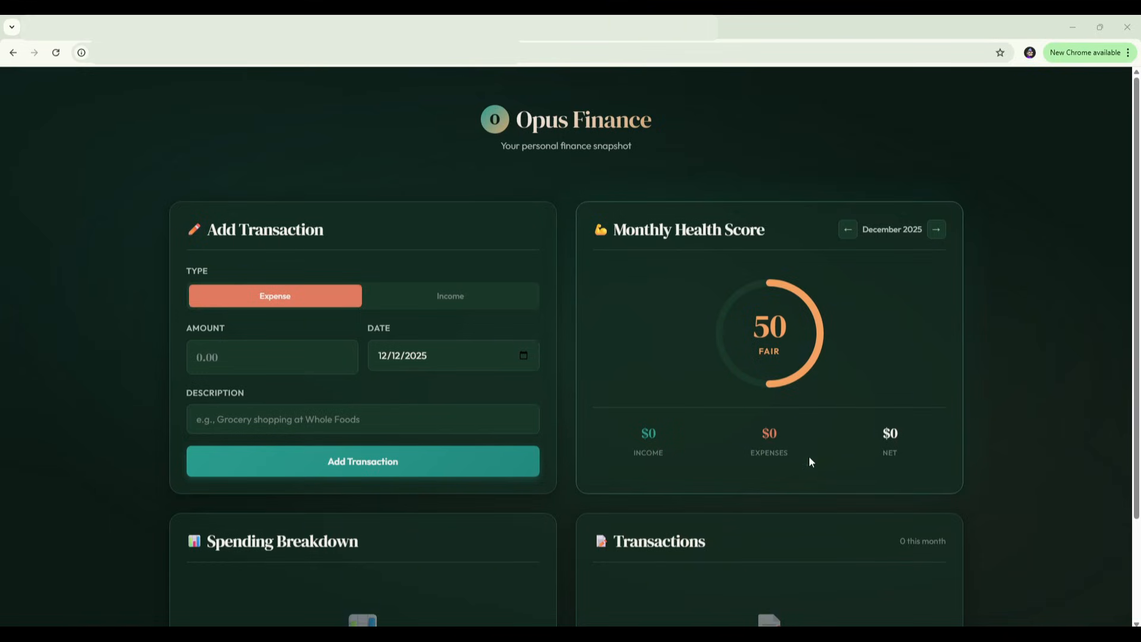
- Scroll down to the empty Spending Breakdown and Transactions panels
scroll(down, 3)
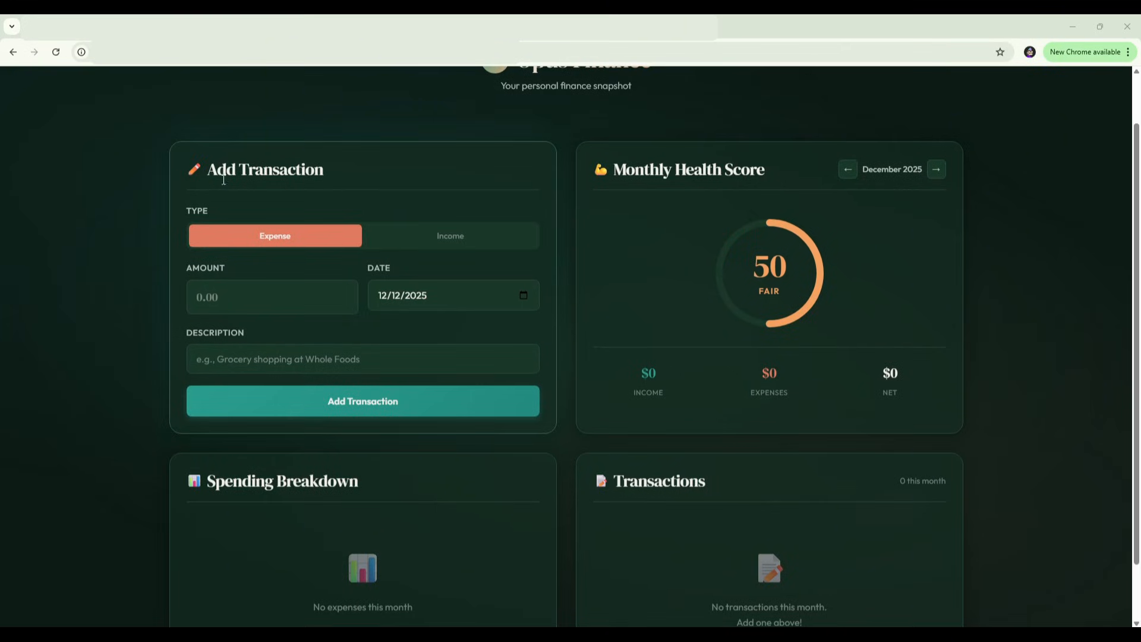
mouse_move(233, 527)
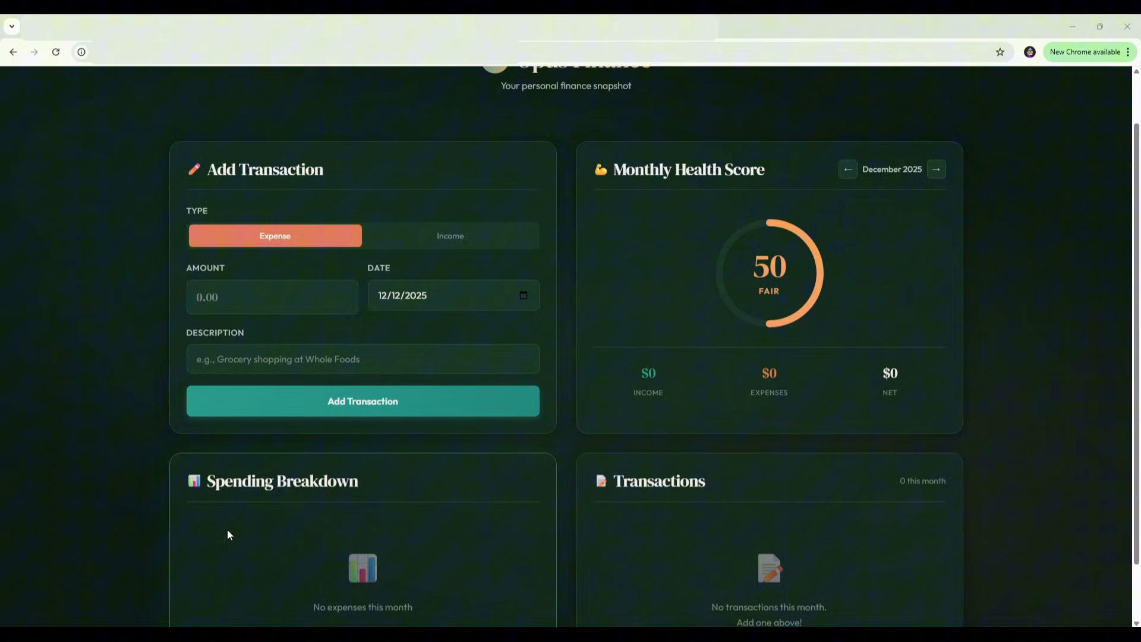
mouse_move(250, 573)
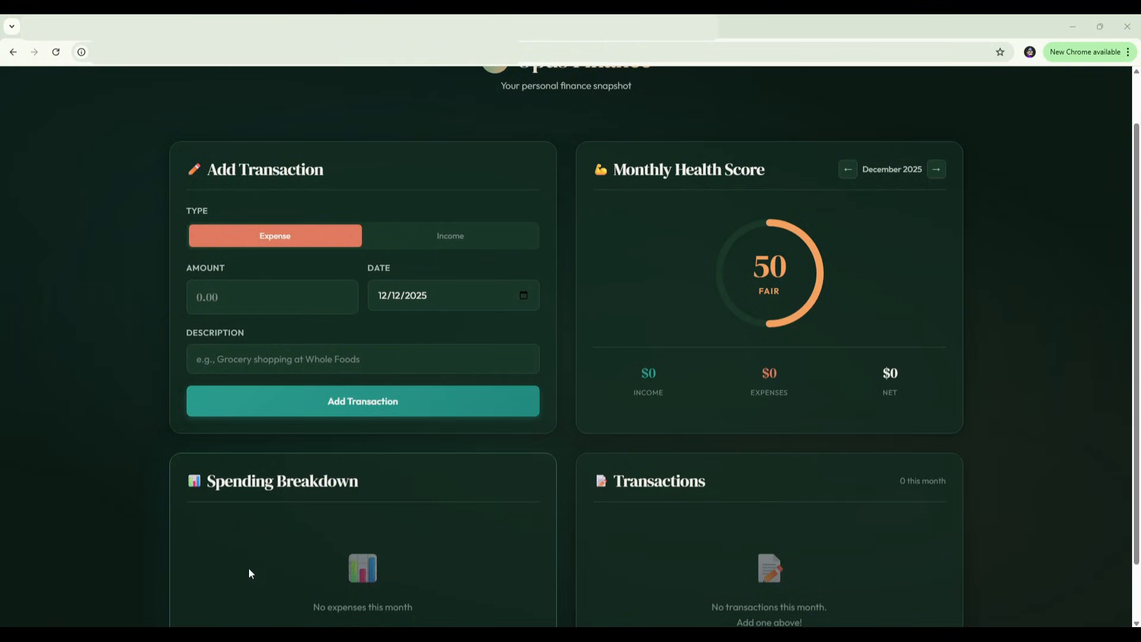
mouse_move(275, 342)
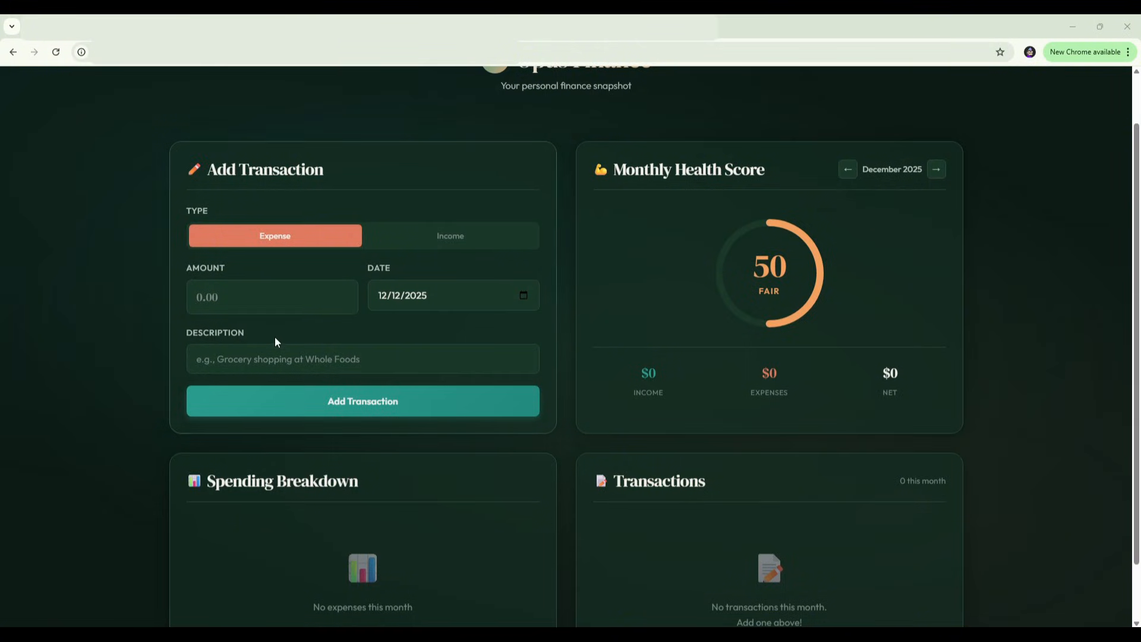
- Add expenses: Groceries $300, Restaurant $150 and Petrol $80
click(272, 295)
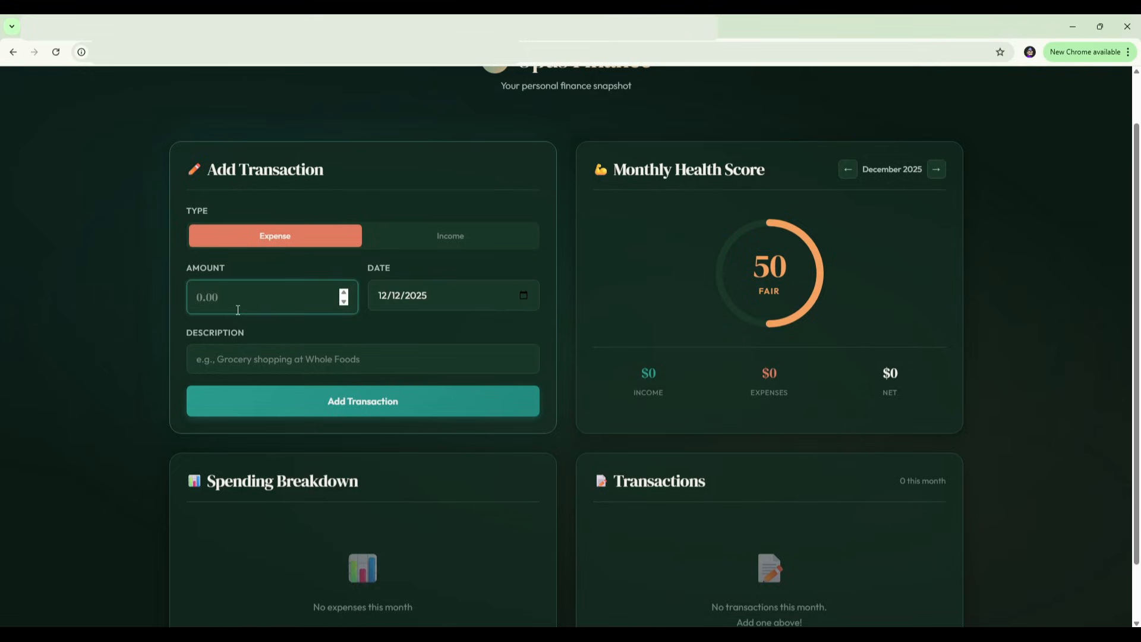
text(300)
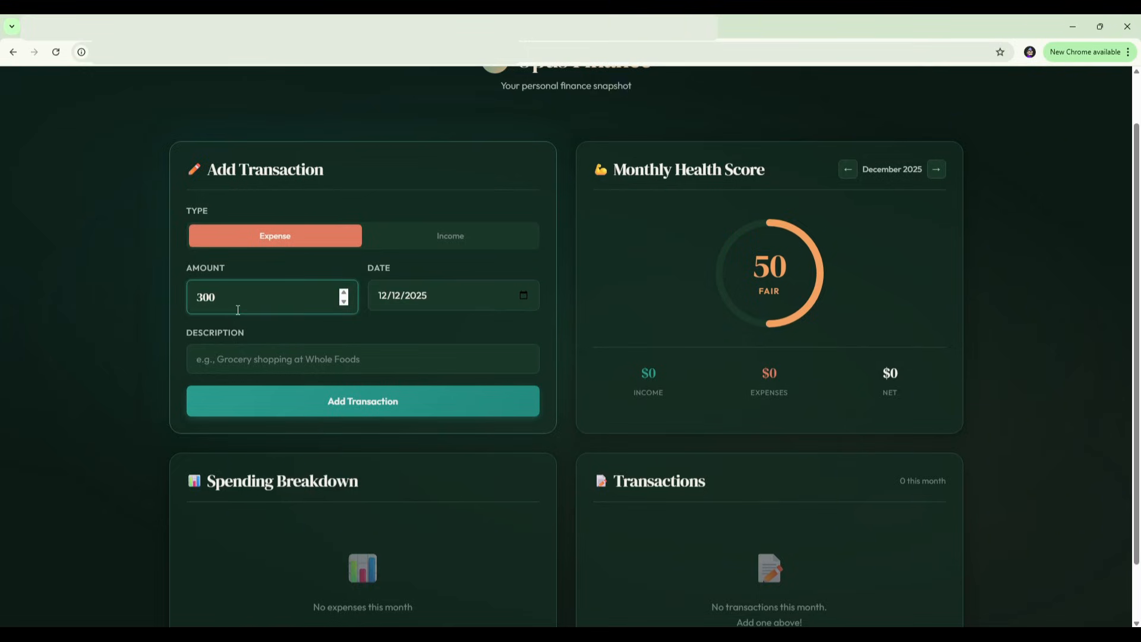
text(Grocer)
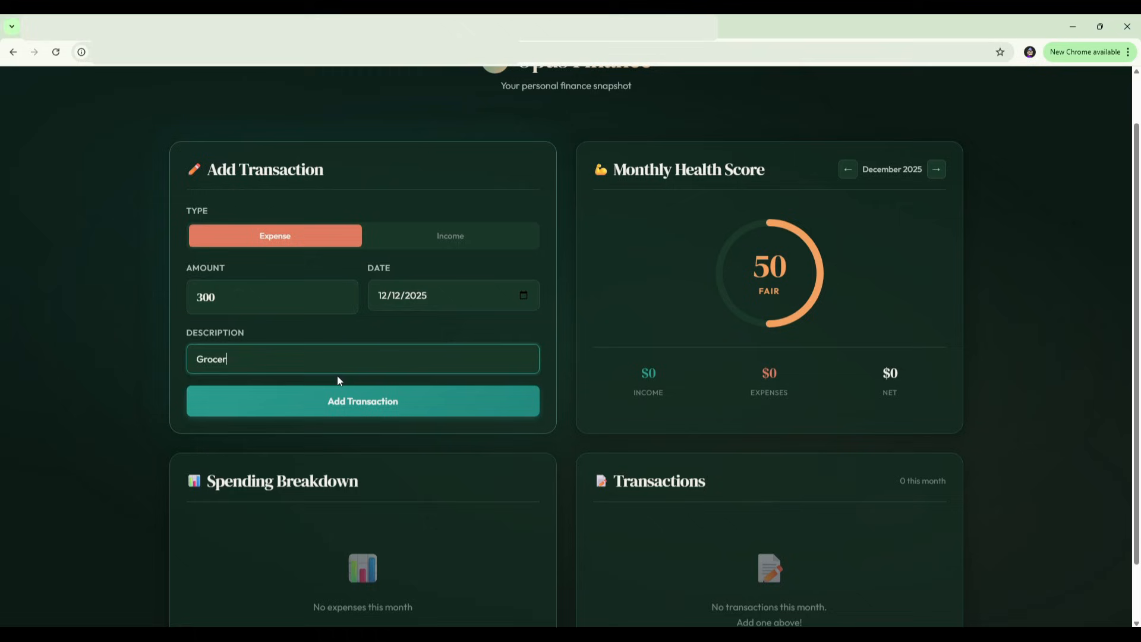
click(362, 401)
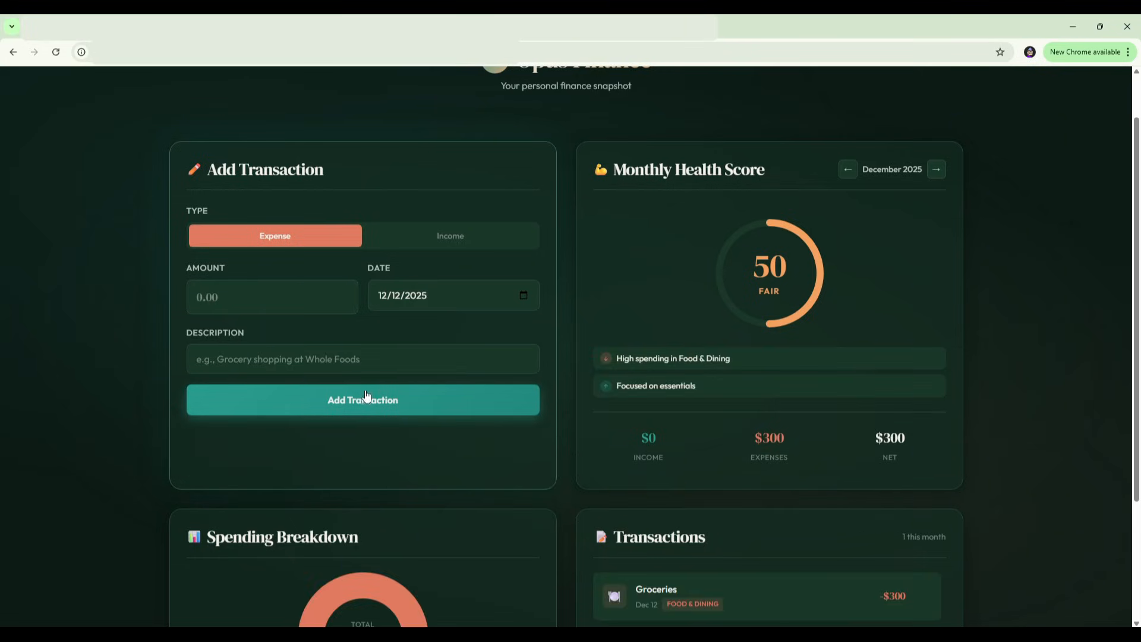
text(150)
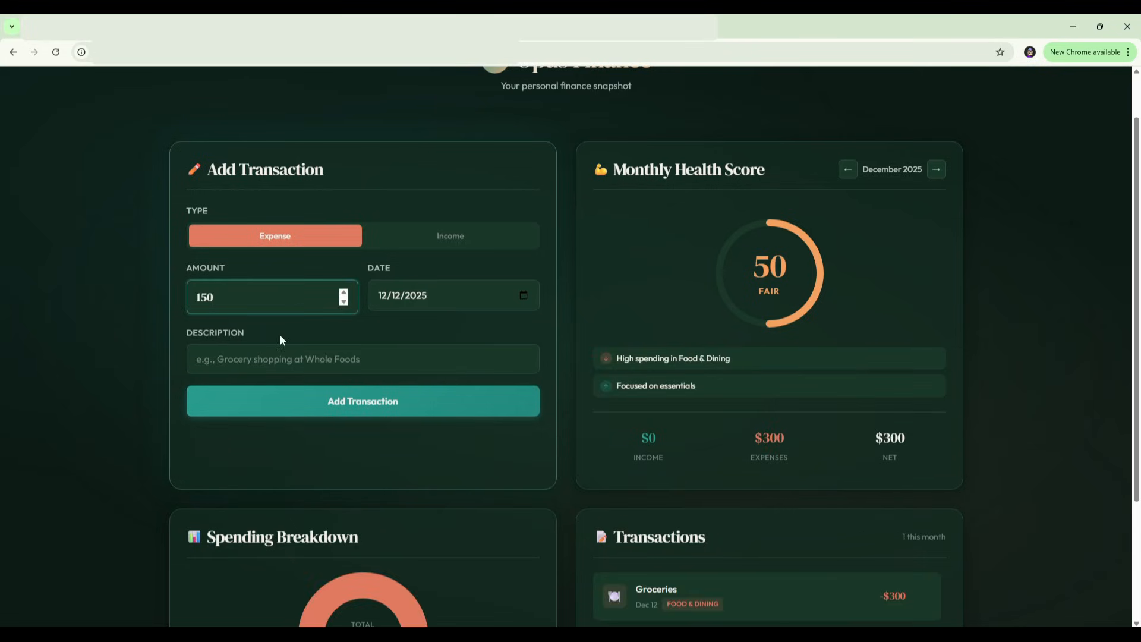
text(Restu)
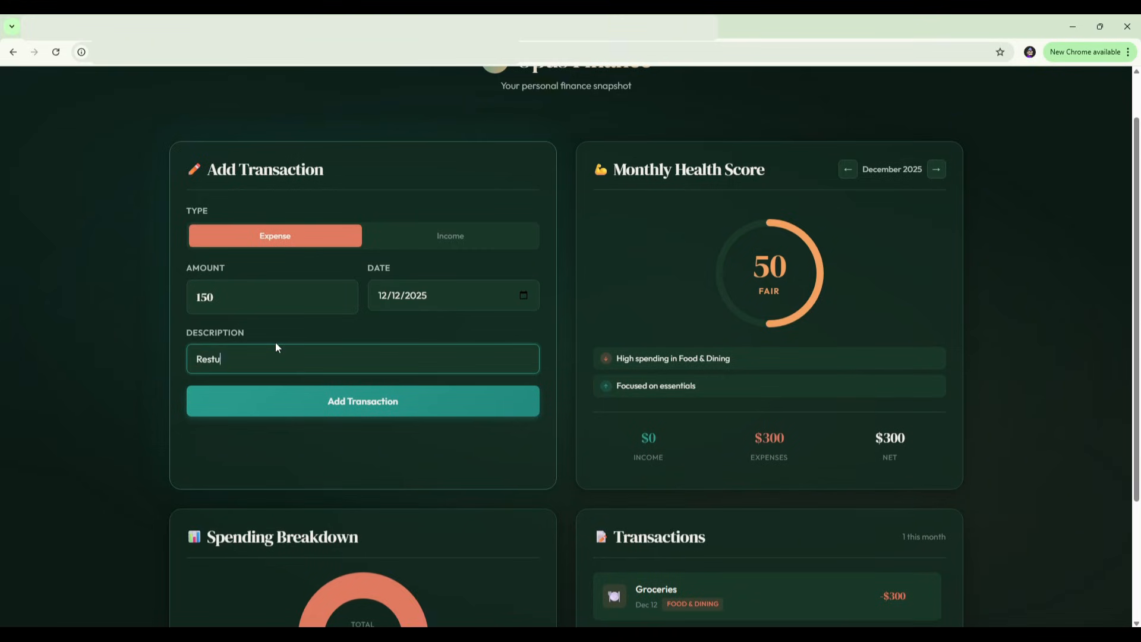
click(362, 401)
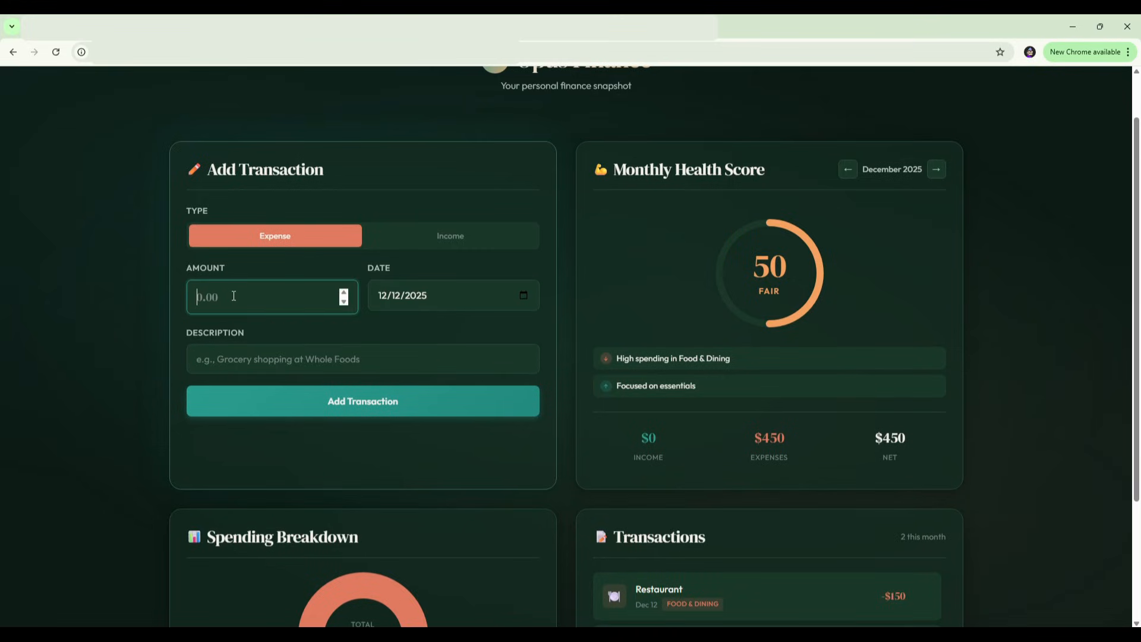
text(80)
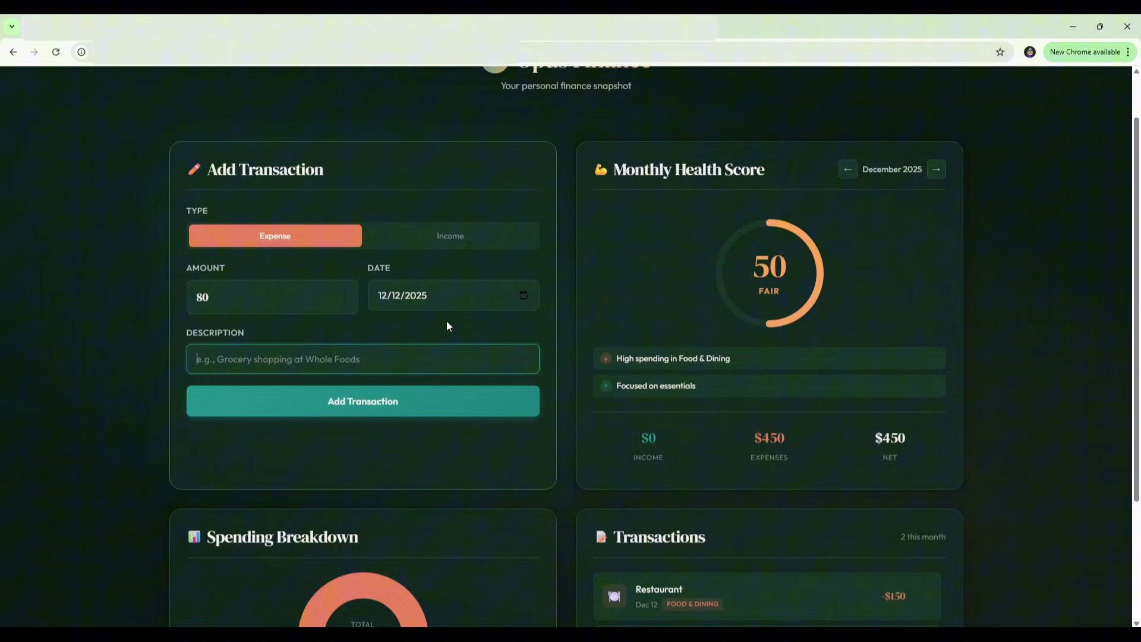
click(362, 400)
text(5000)
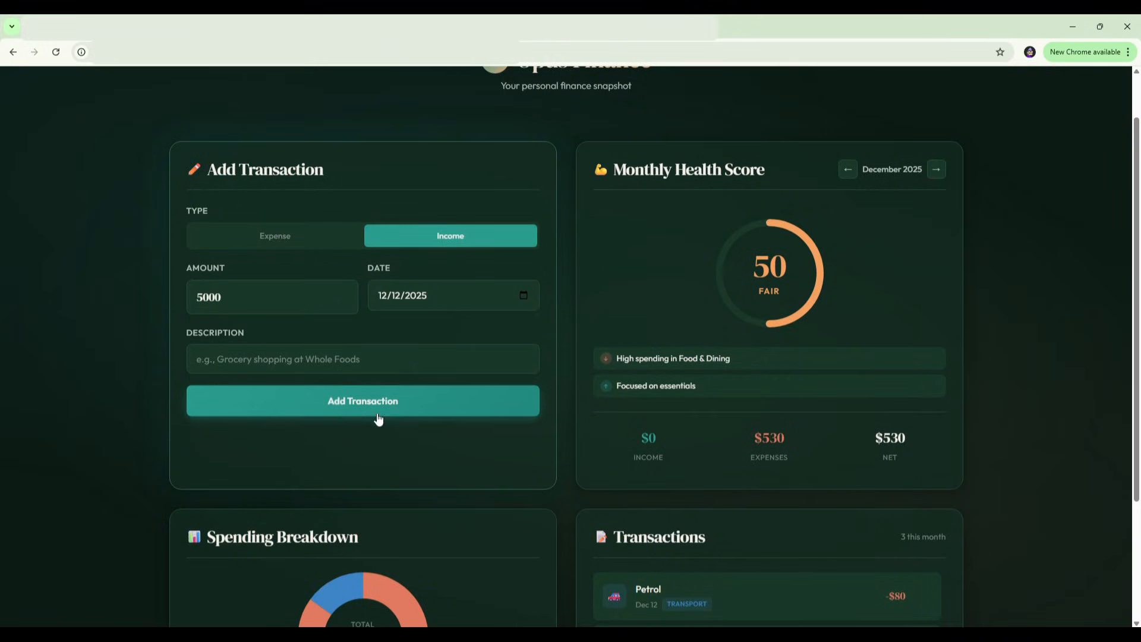
- Add a $5,000 Salary income transaction, raising the health score to 55
click(362, 400)
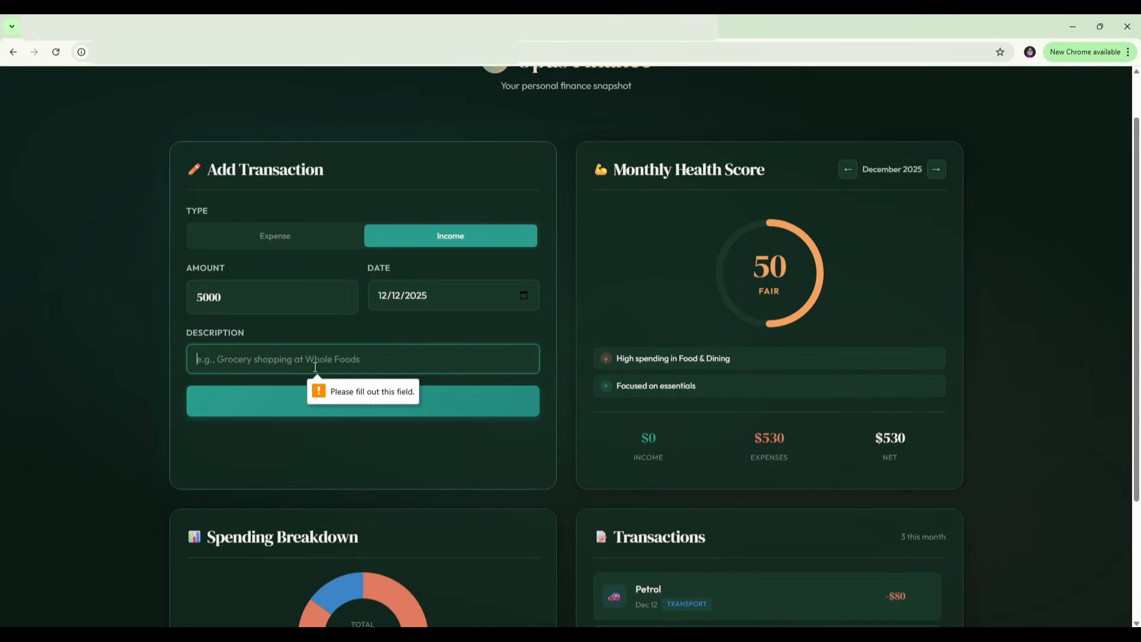
text(Salary)
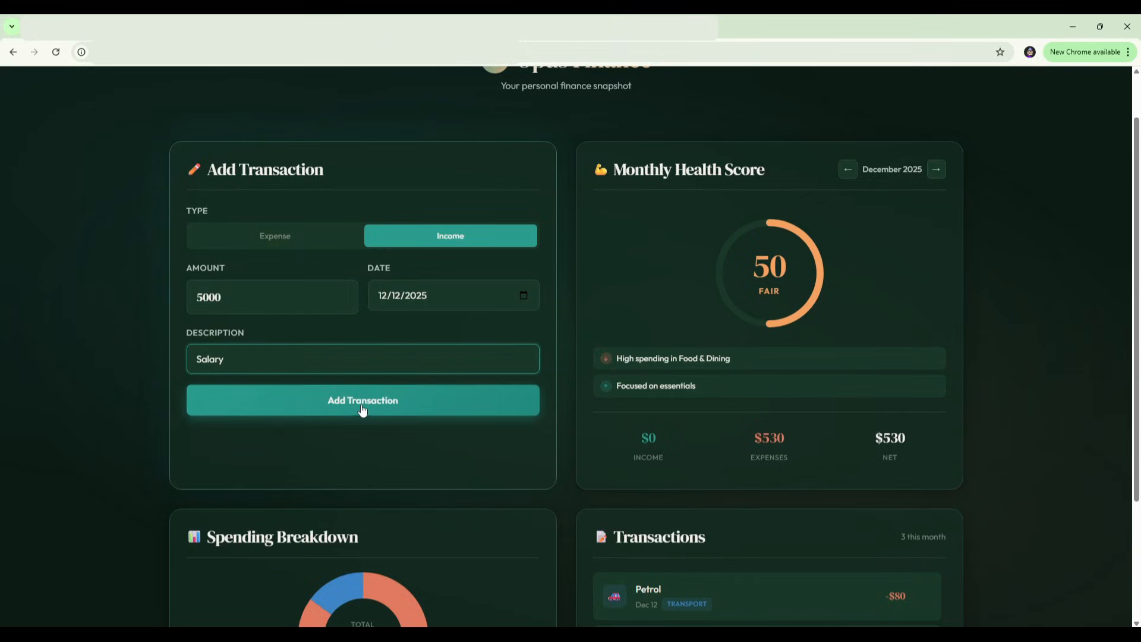
click(362, 400)
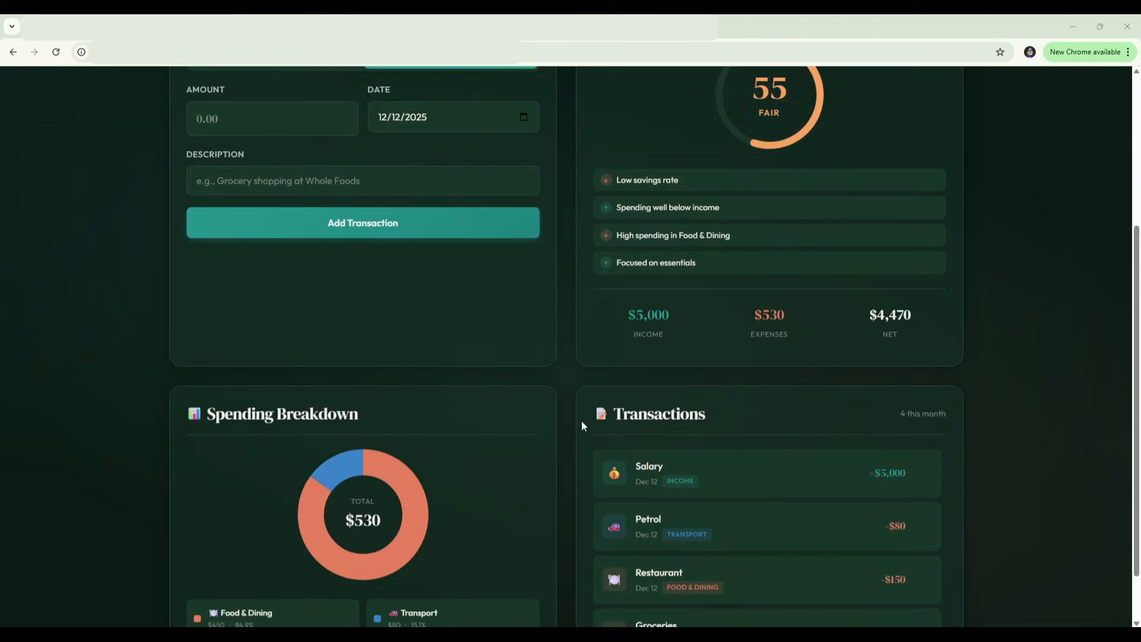
scroll(down, 3)
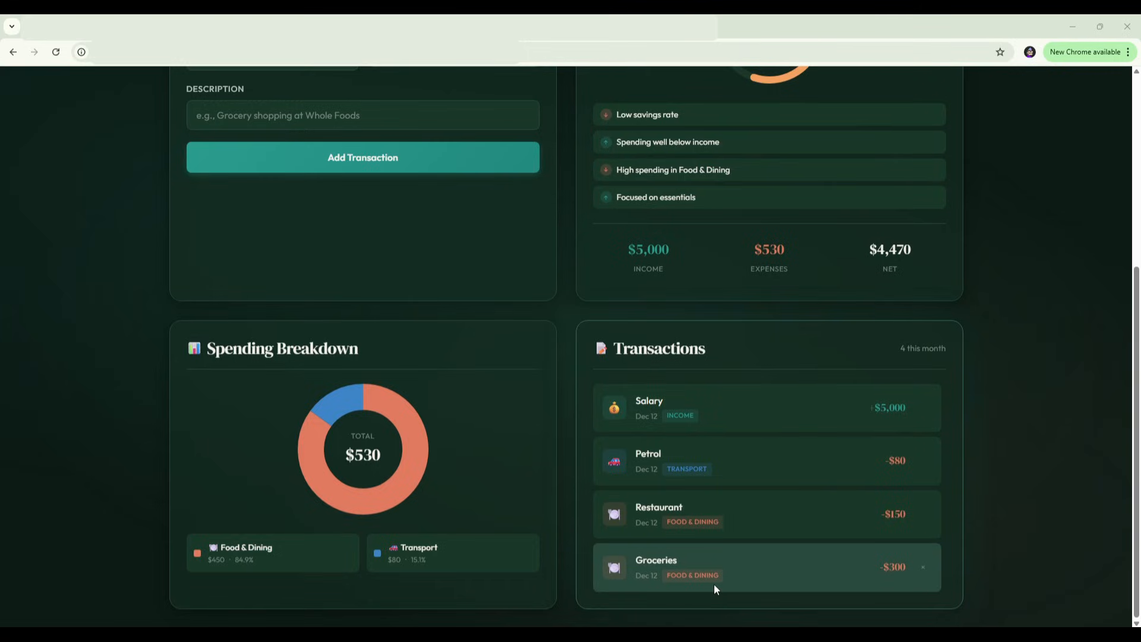
mouse_move(664, 509)
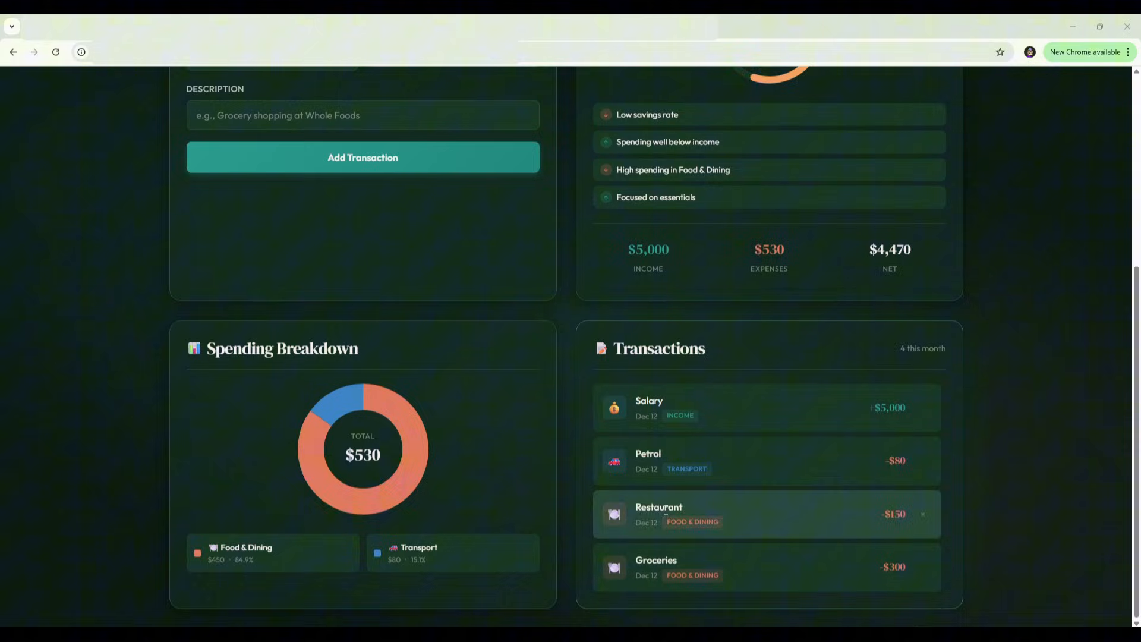
mouse_move(677, 460)
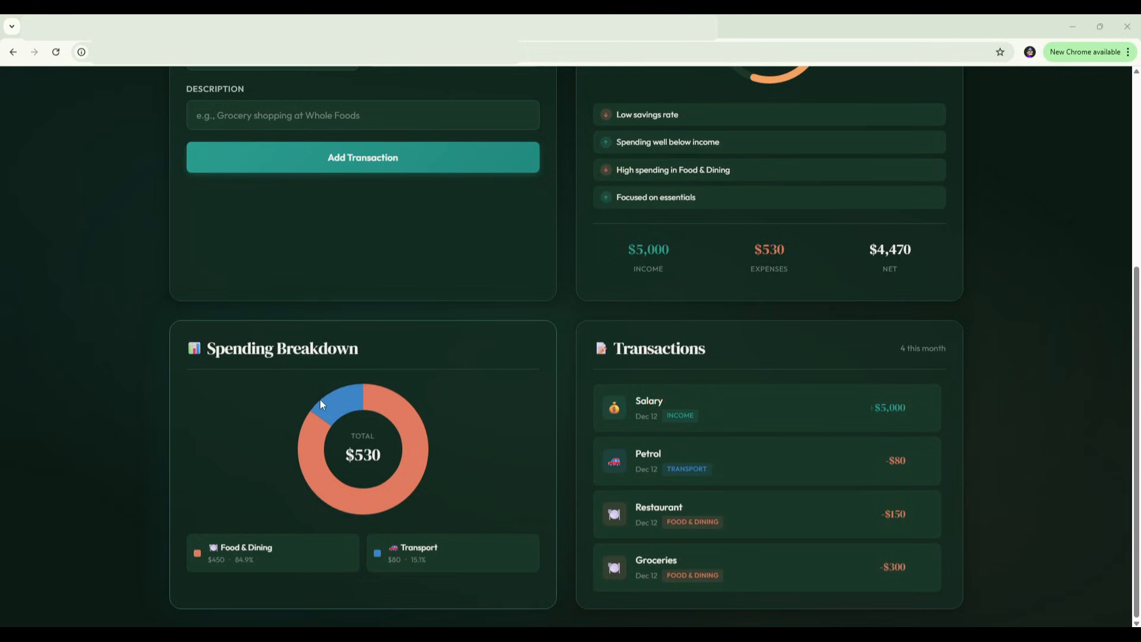
mouse_move(272, 552)
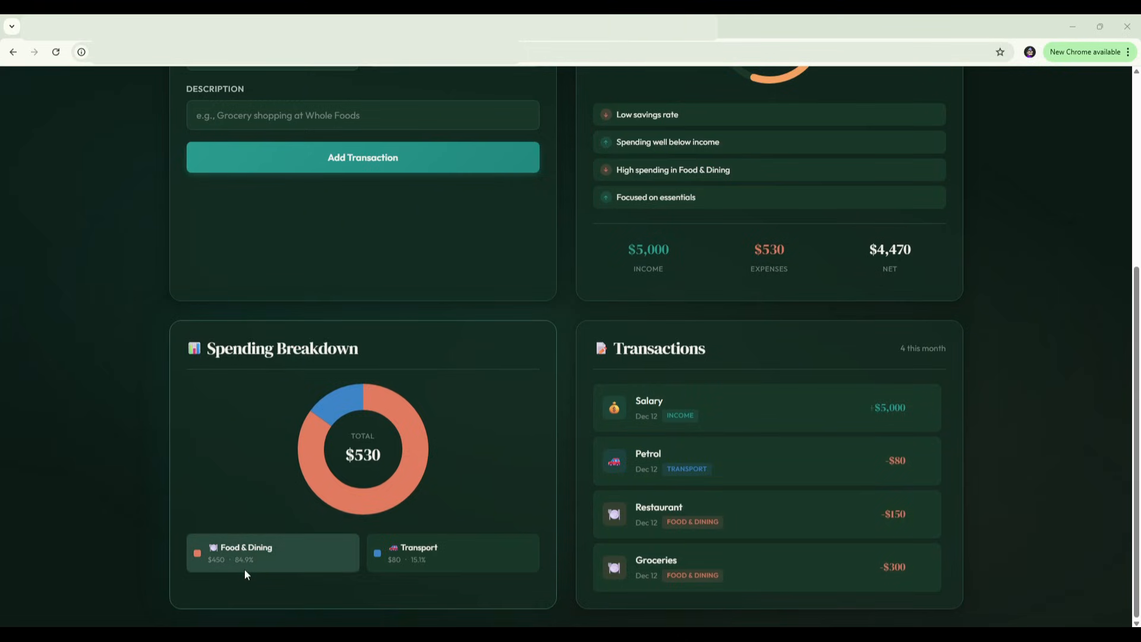
mouse_move(419, 571)
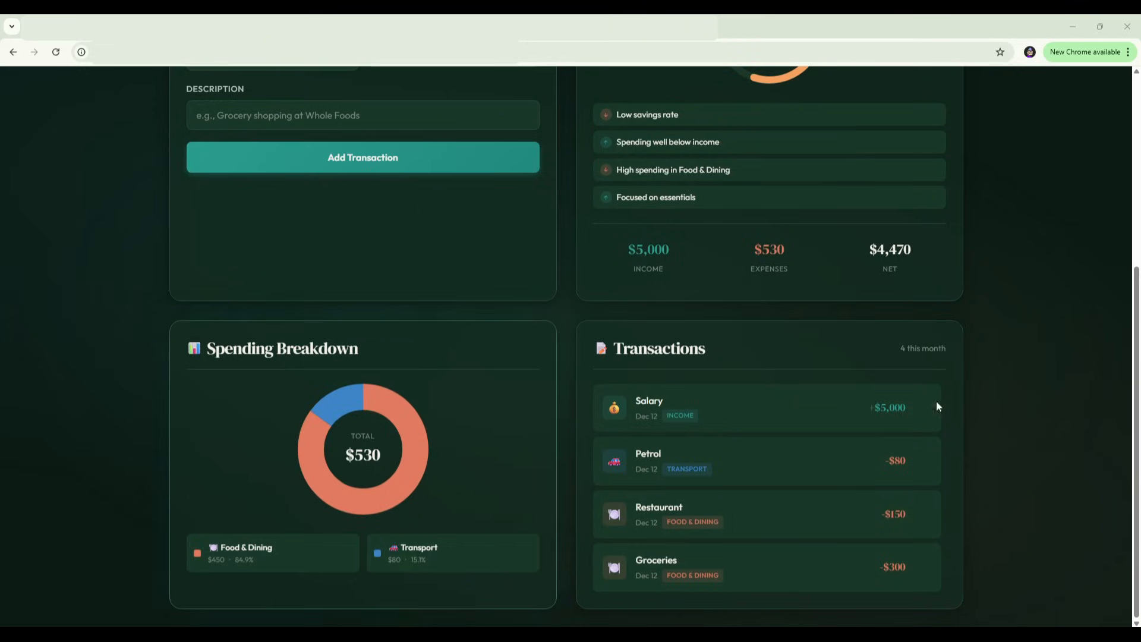
mouse_move(825, 522)
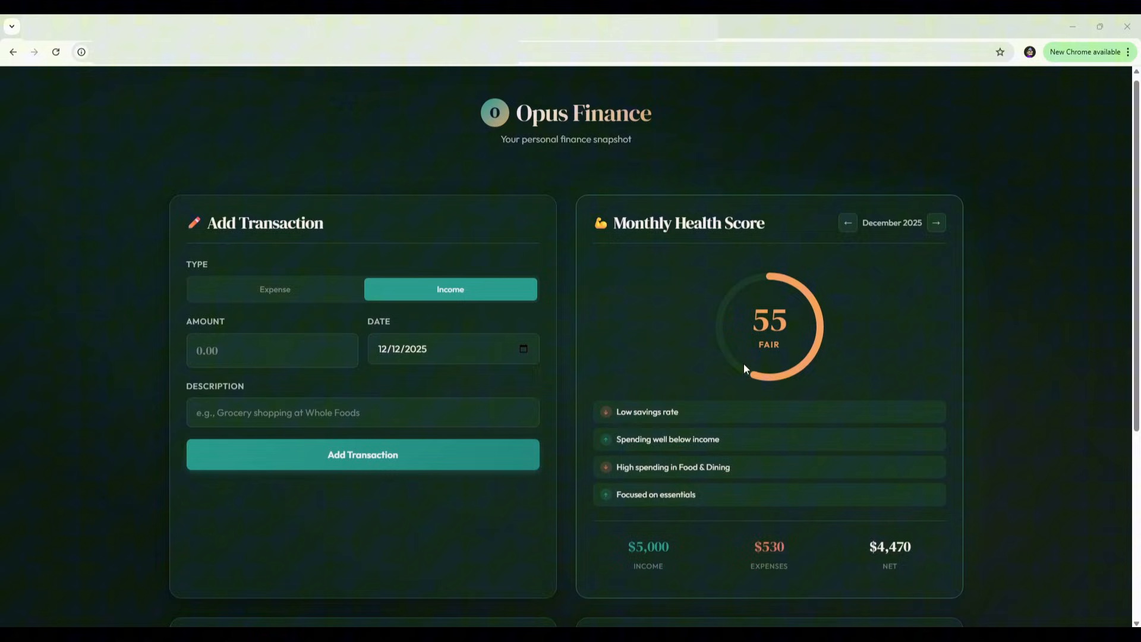
mouse_move(833, 308)
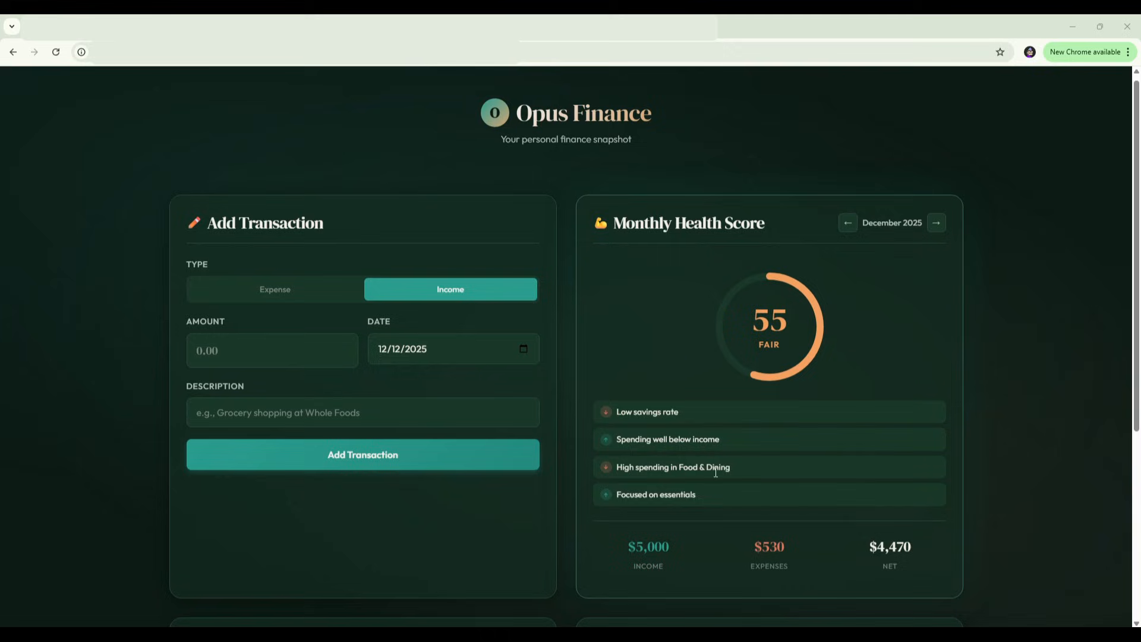
mouse_move(718, 401)
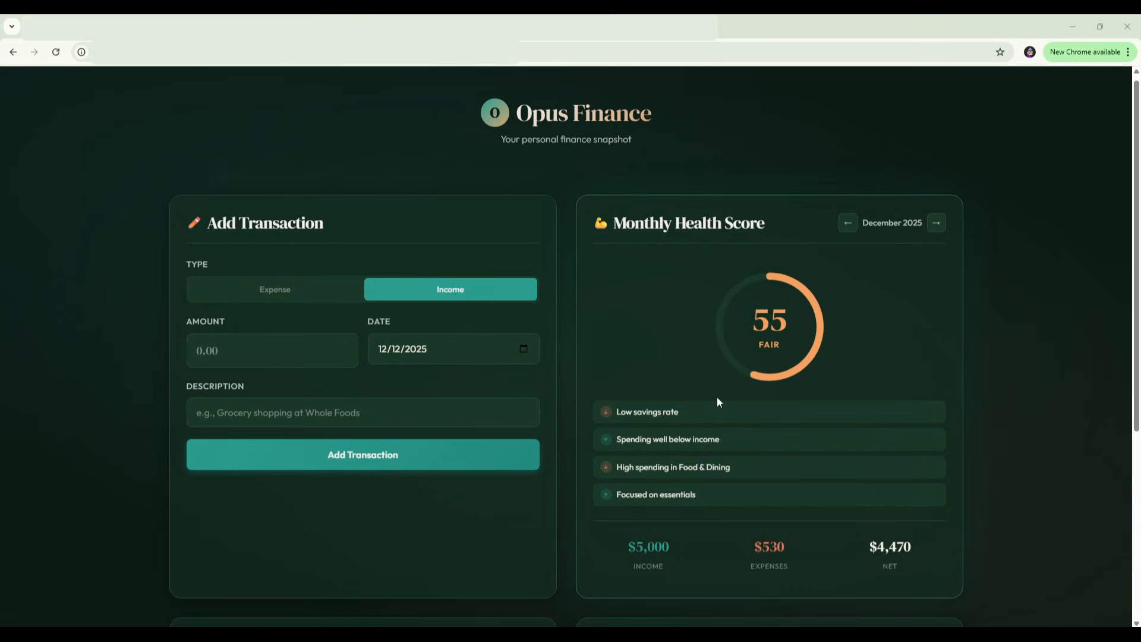
mouse_move(694, 407)
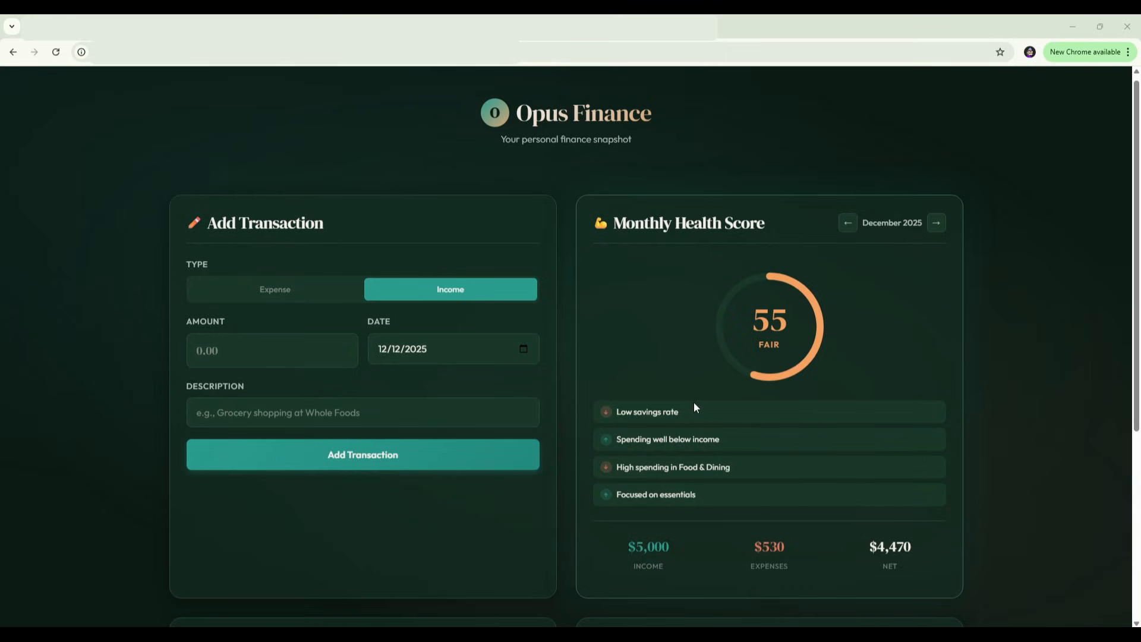
scroll(down, 3)
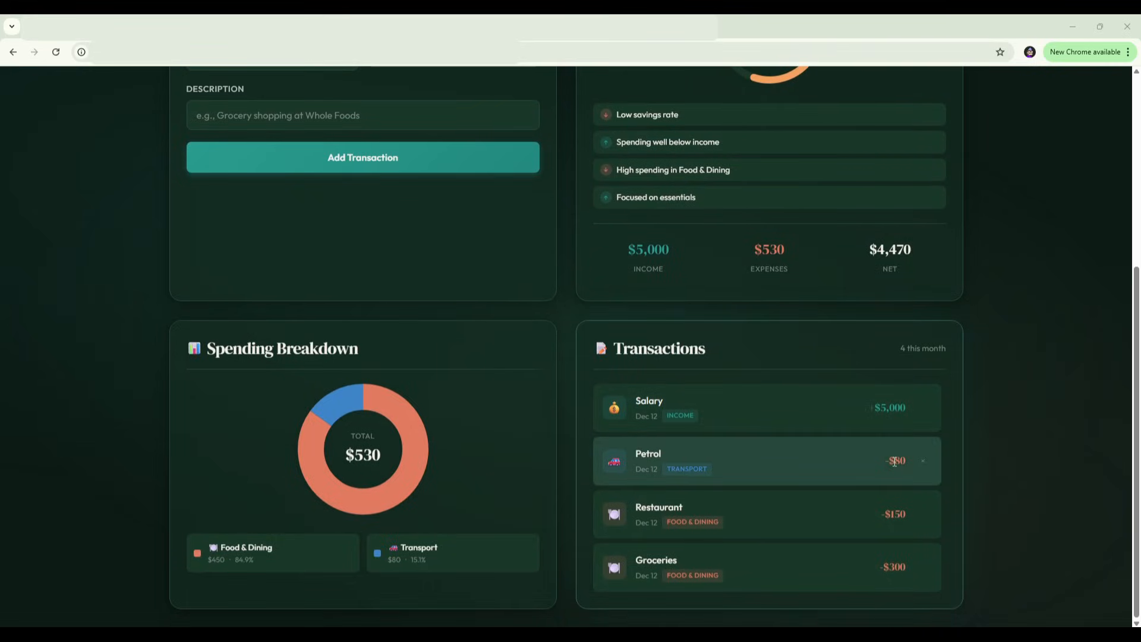
scroll(up, 3)
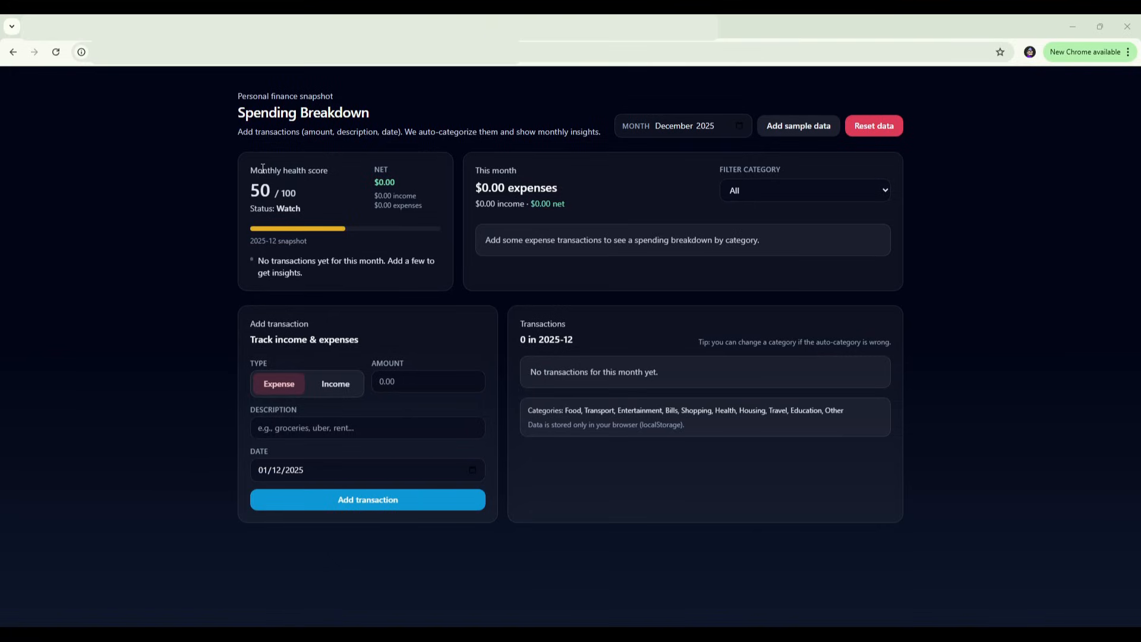
mouse_move(165, 278)
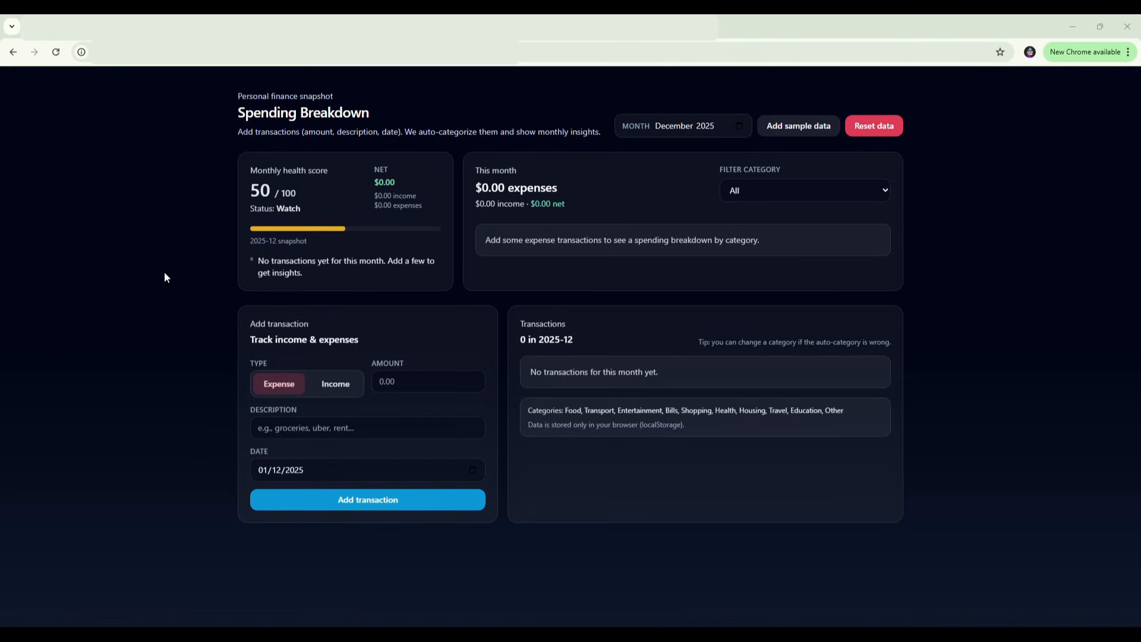
mouse_move(272, 204)
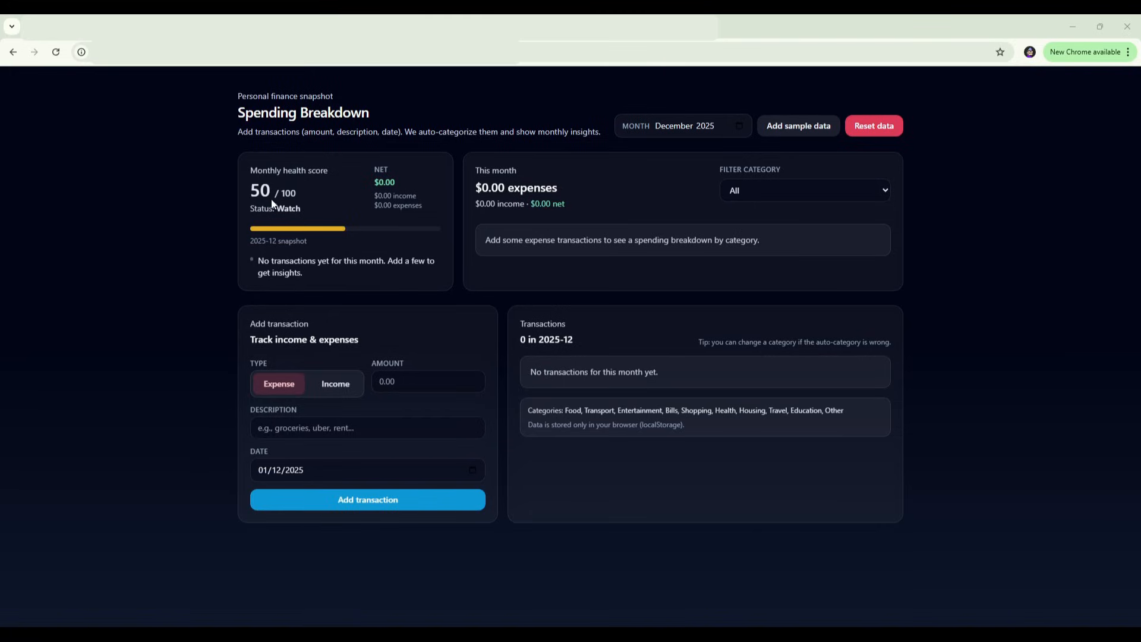
mouse_move(201, 257)
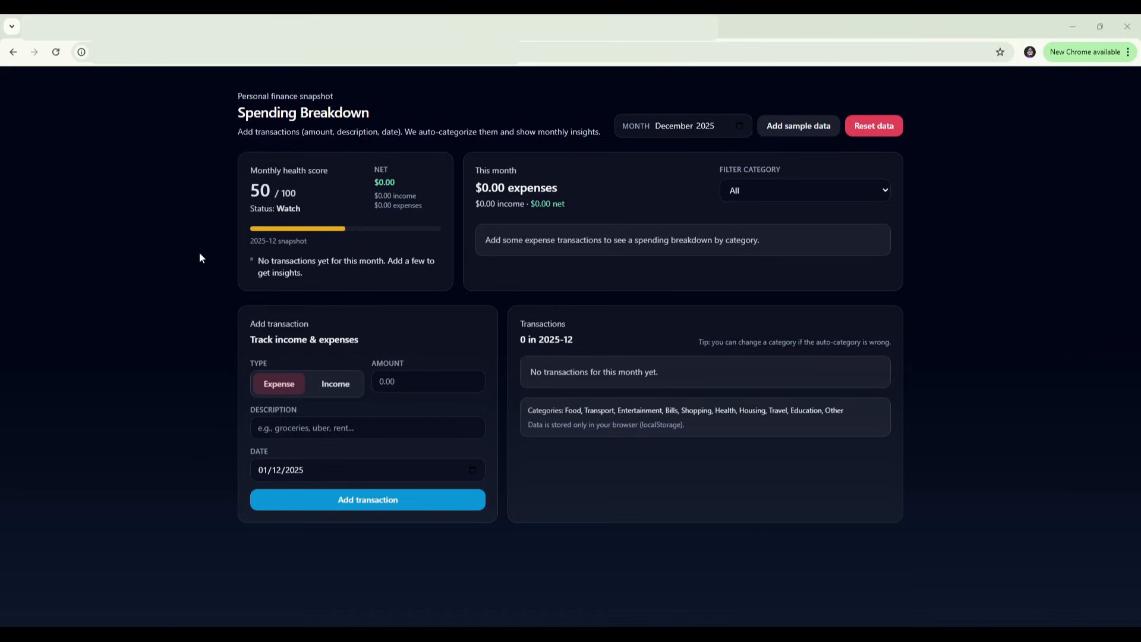
mouse_move(783, 156)
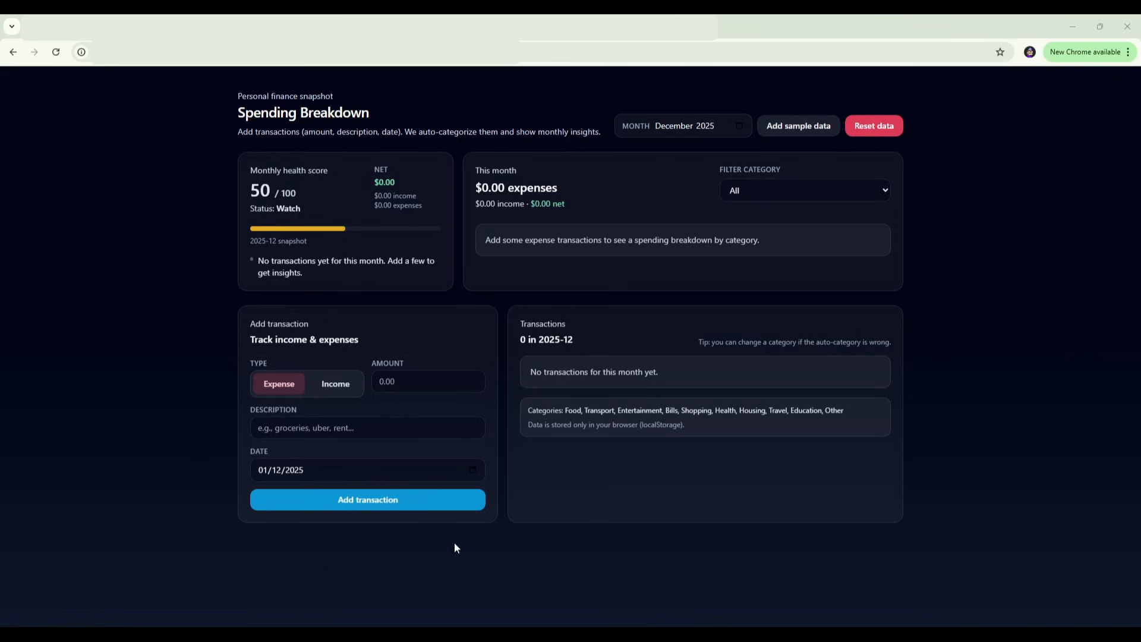
mouse_move(459, 550)
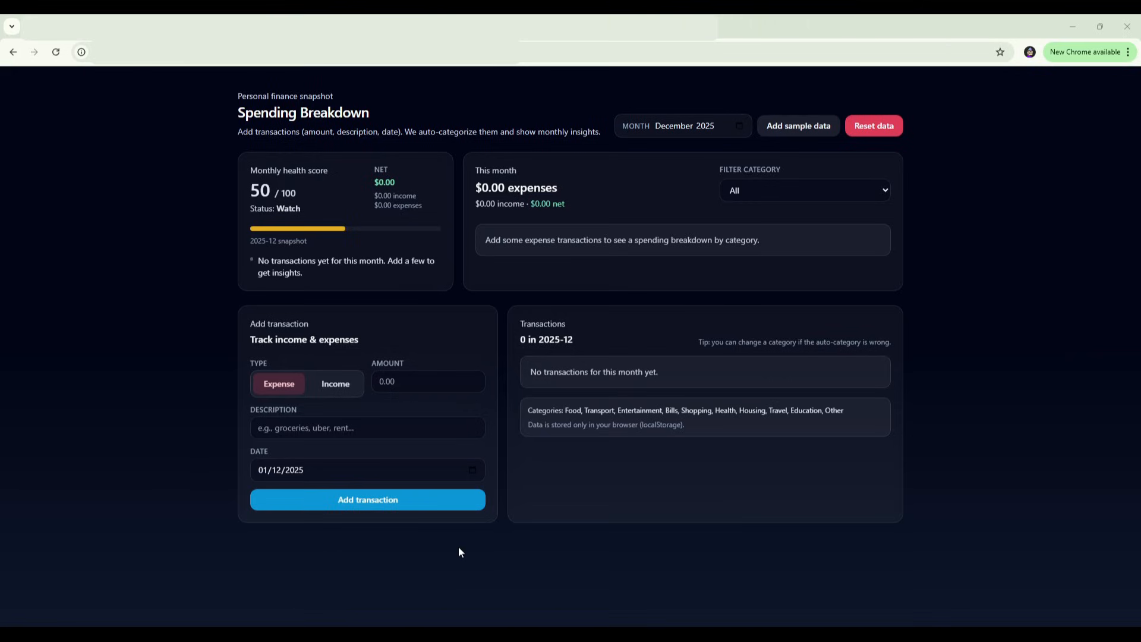
mouse_move(15, 471)
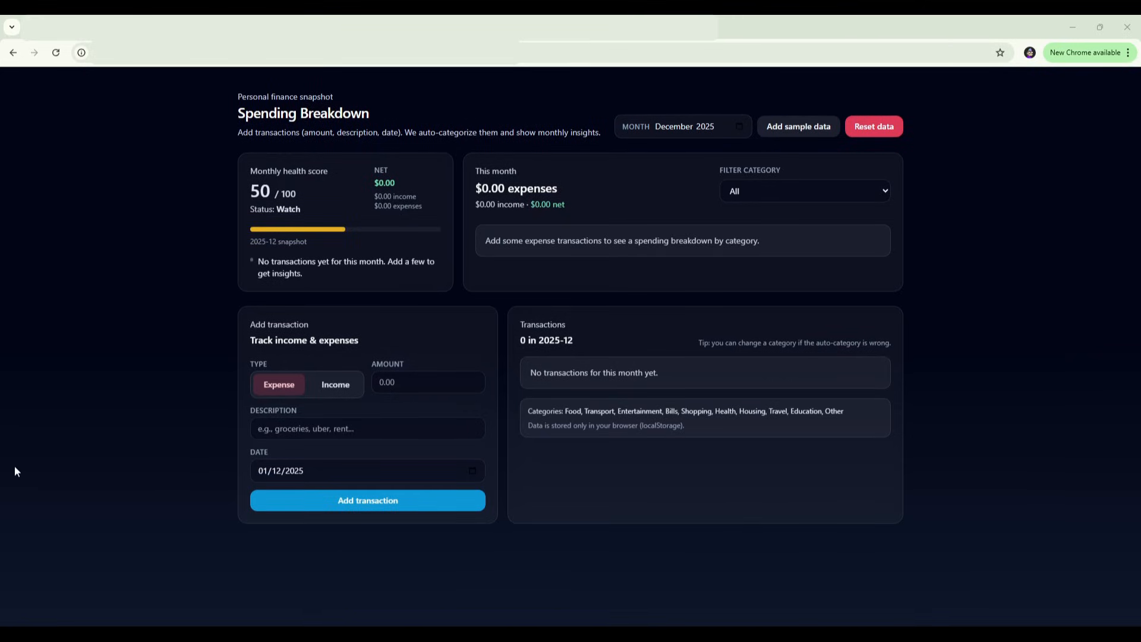
mouse_move(87, 448)
text(300)
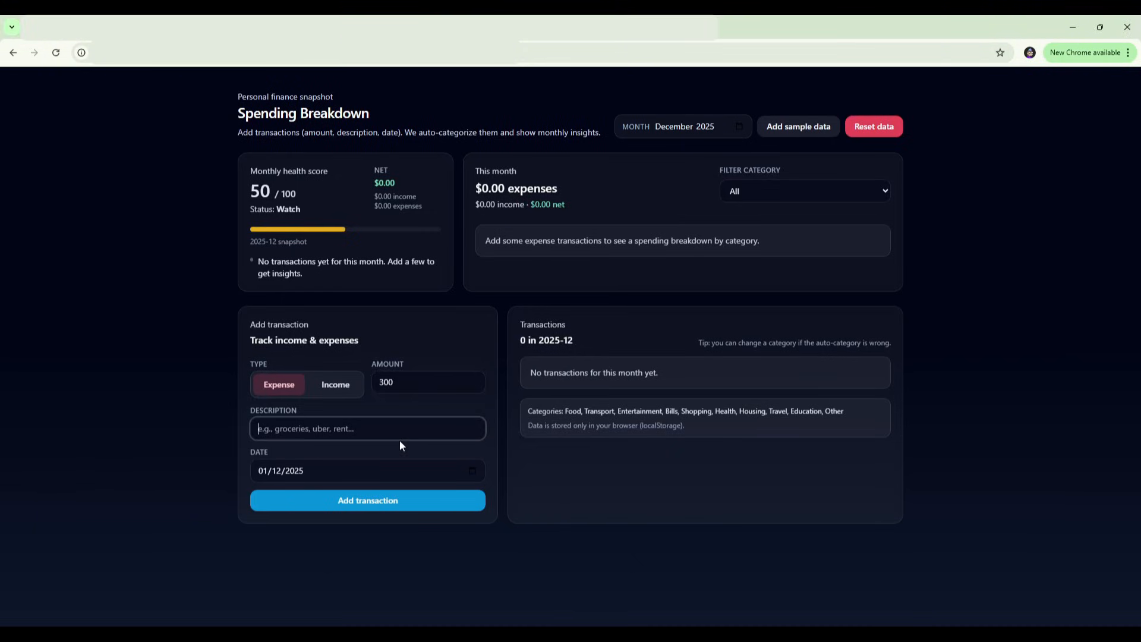
- Add expenses: Groceries $300, Restaurant $150 and Petrol $80
text(Groceries)
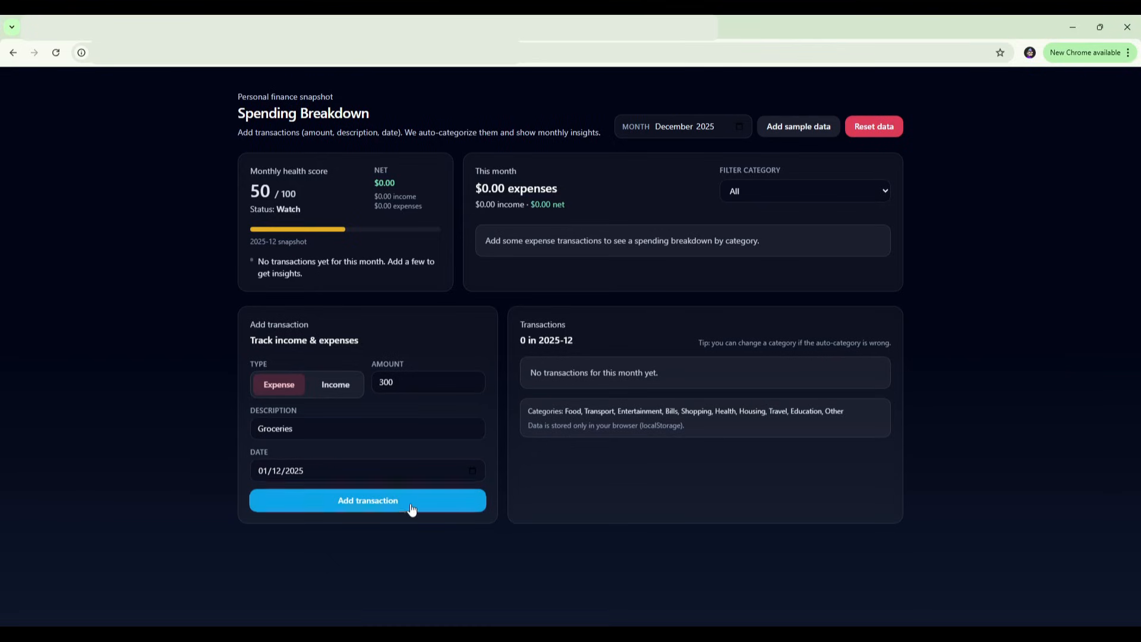
click(367, 499)
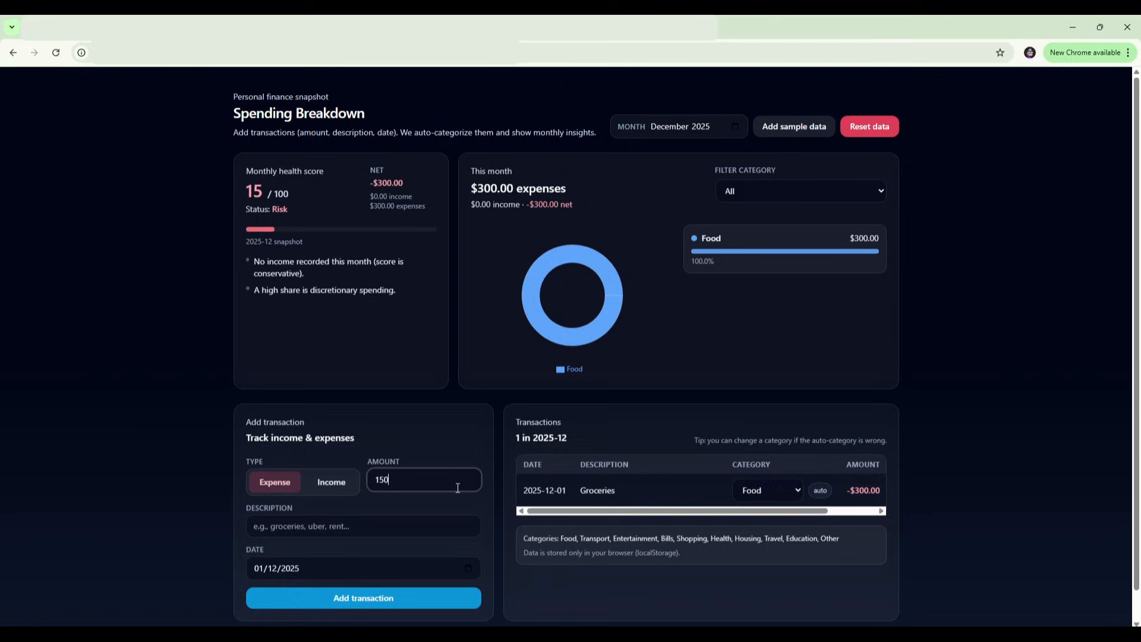
text(Rew)
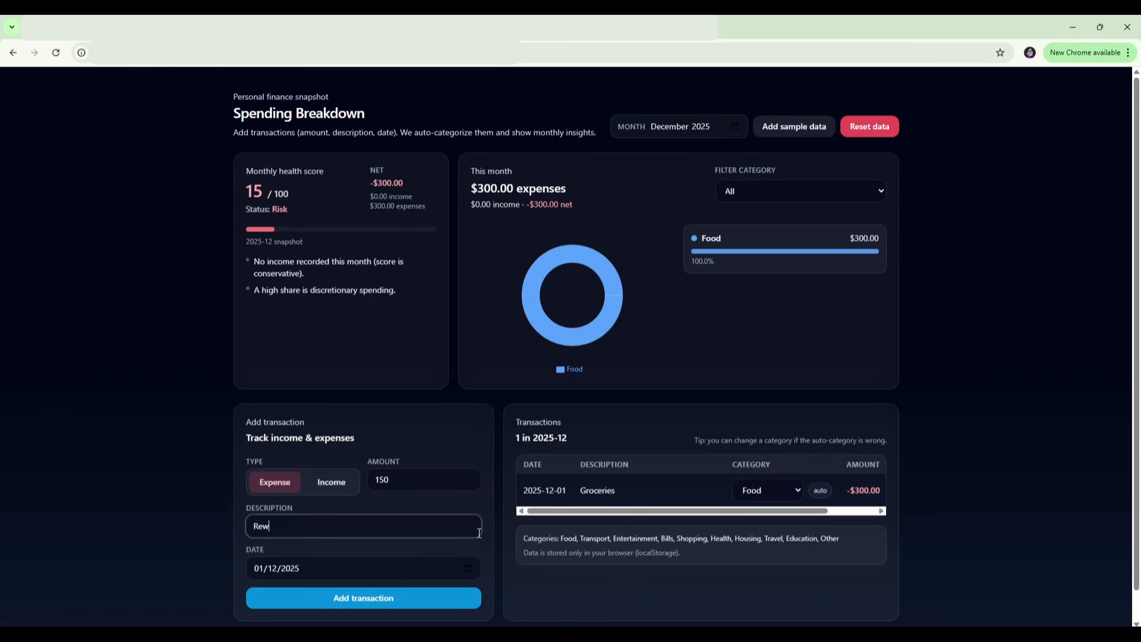
text(Restaurant)
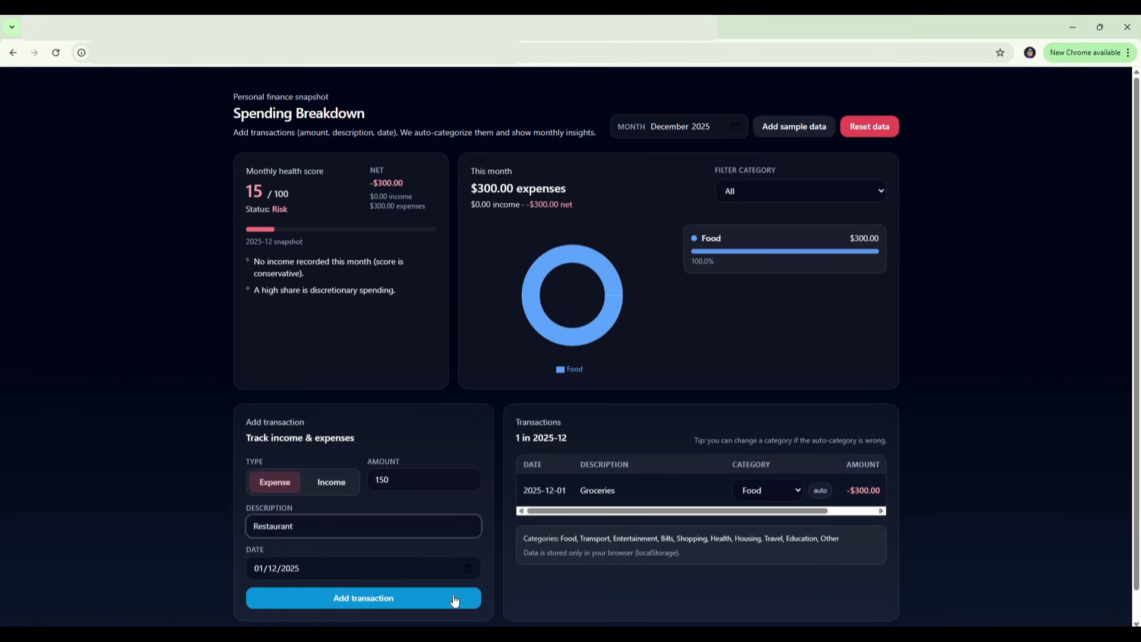
click(363, 597)
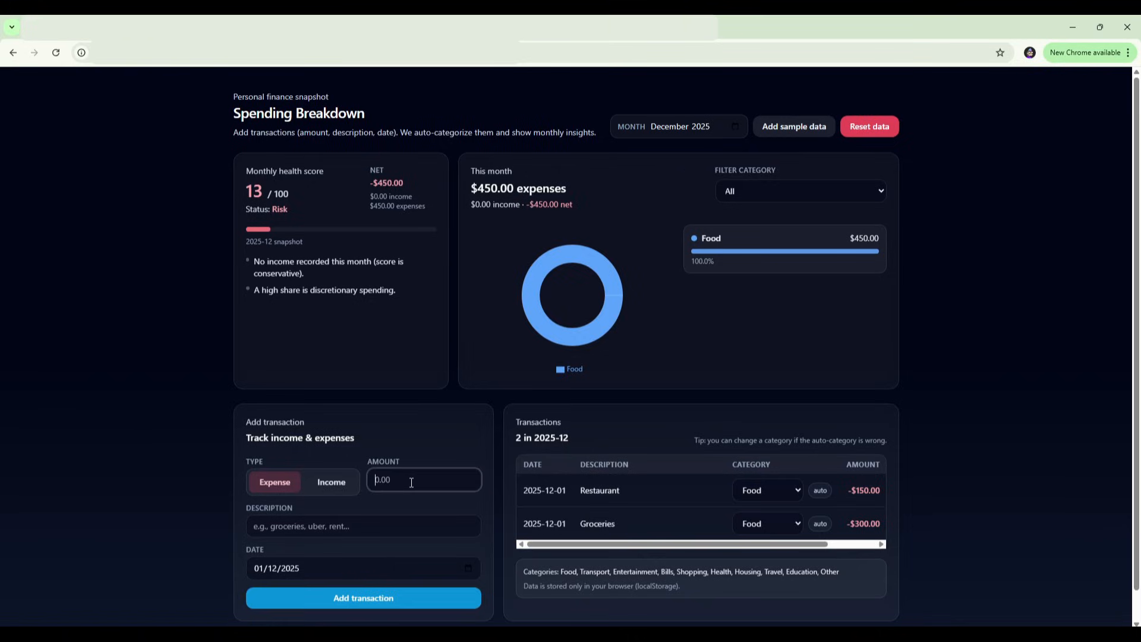
text(80)
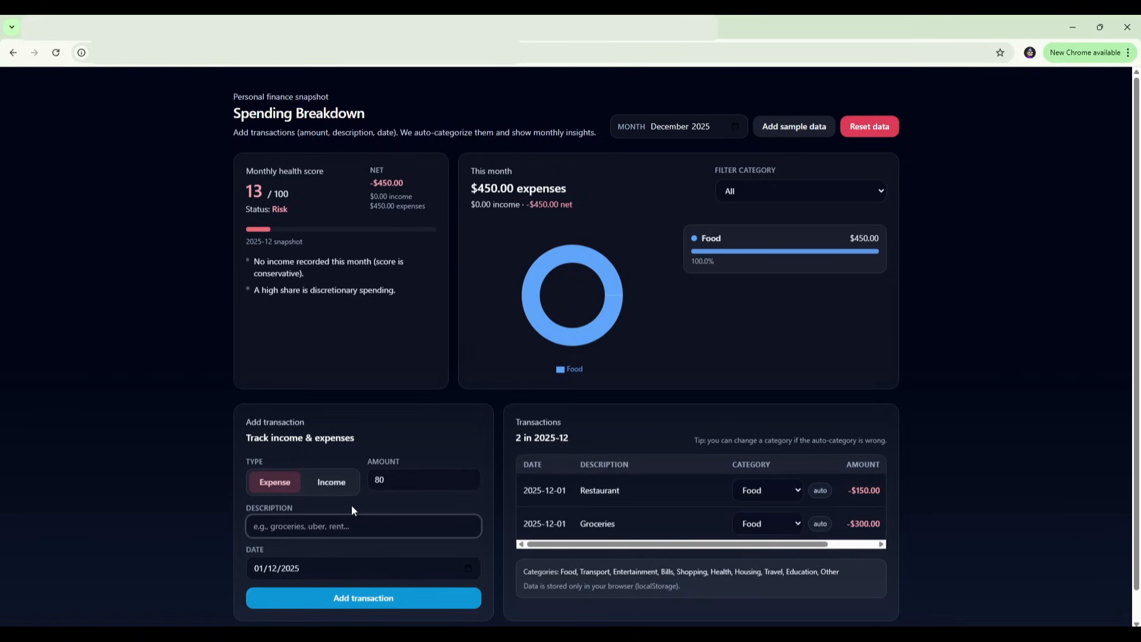
text(Petrol)
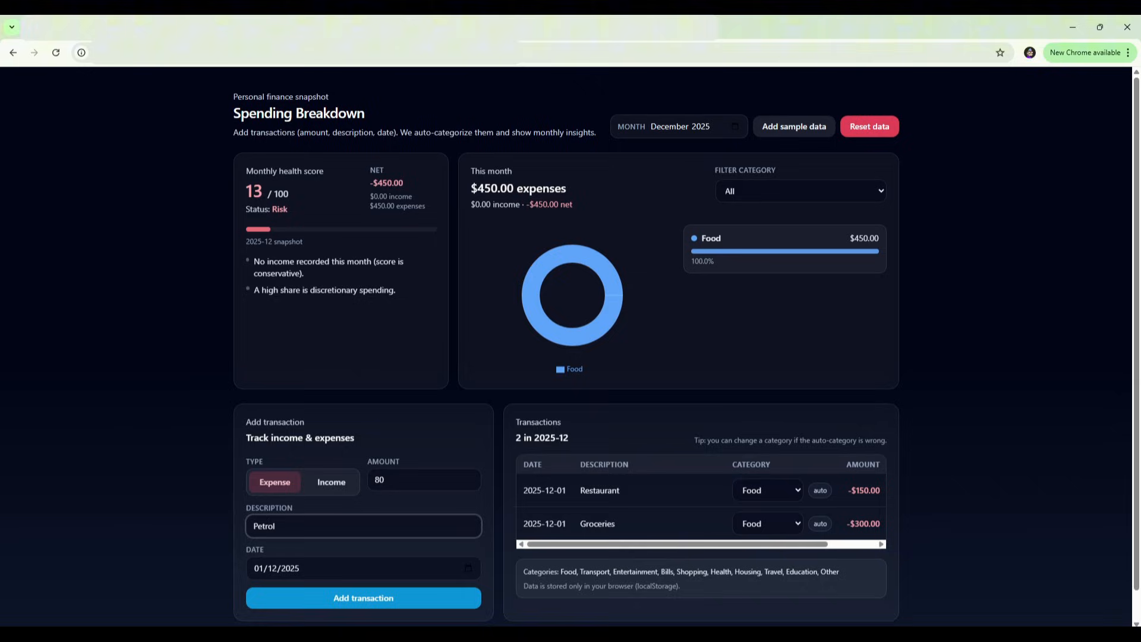
click(363, 597)
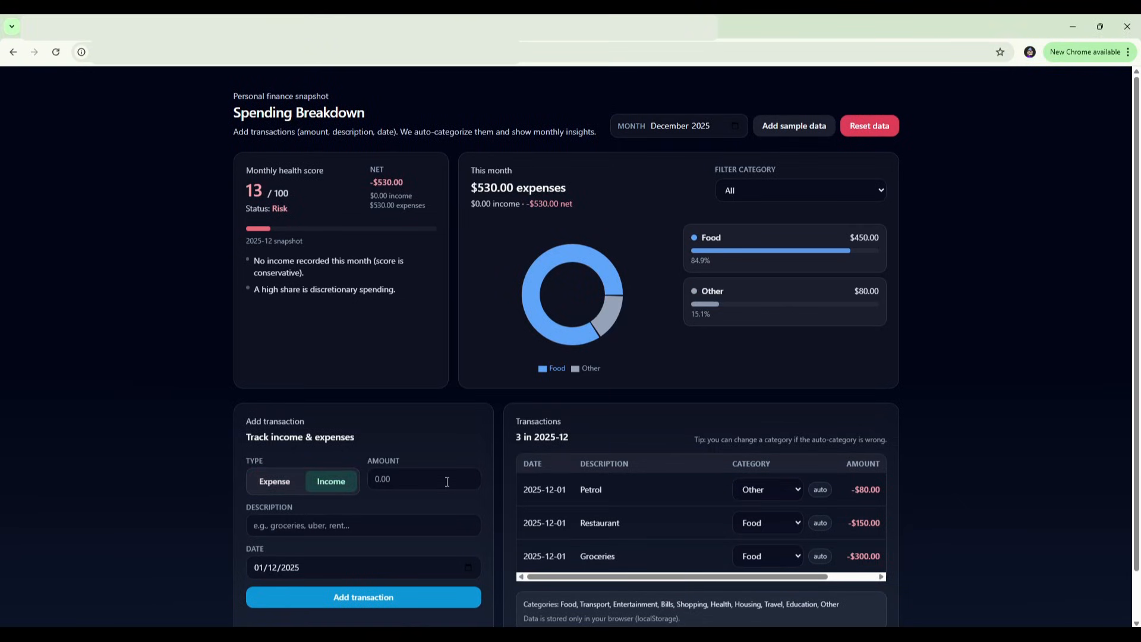
- Add a $5,000 Salary income transaction
text(5000)
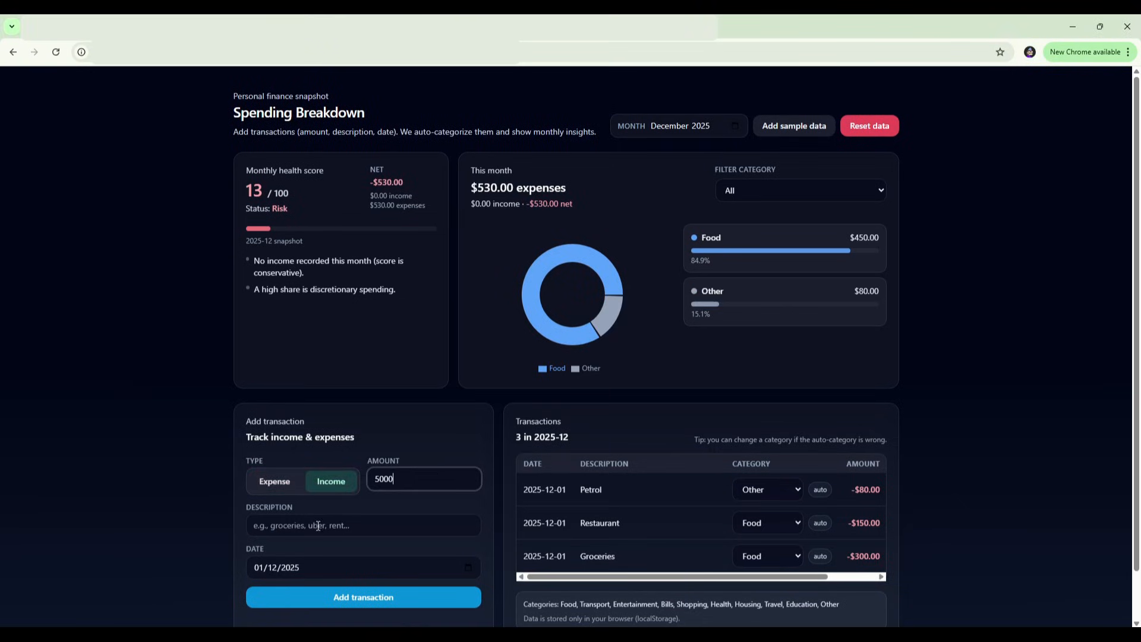
text(Salary)
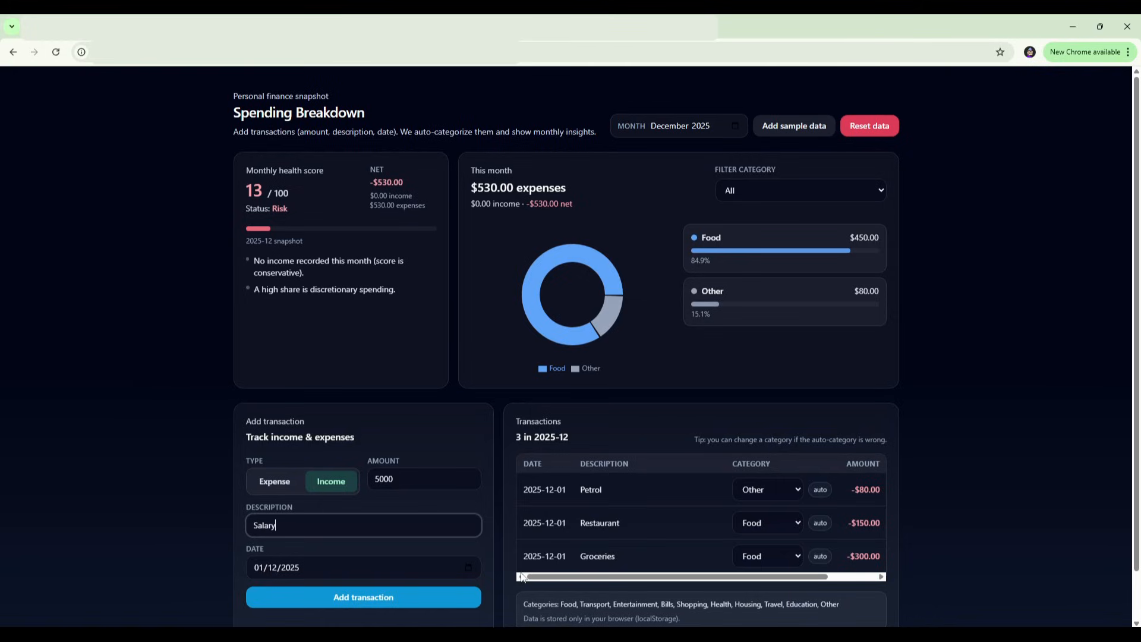
click(363, 596)
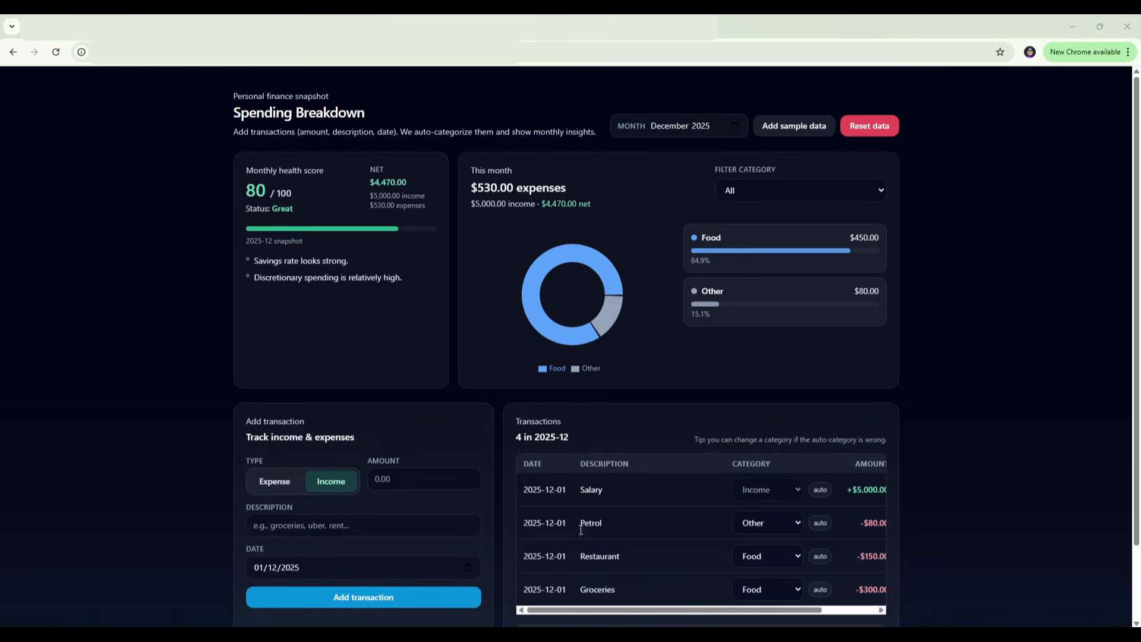
scroll(down, 3)
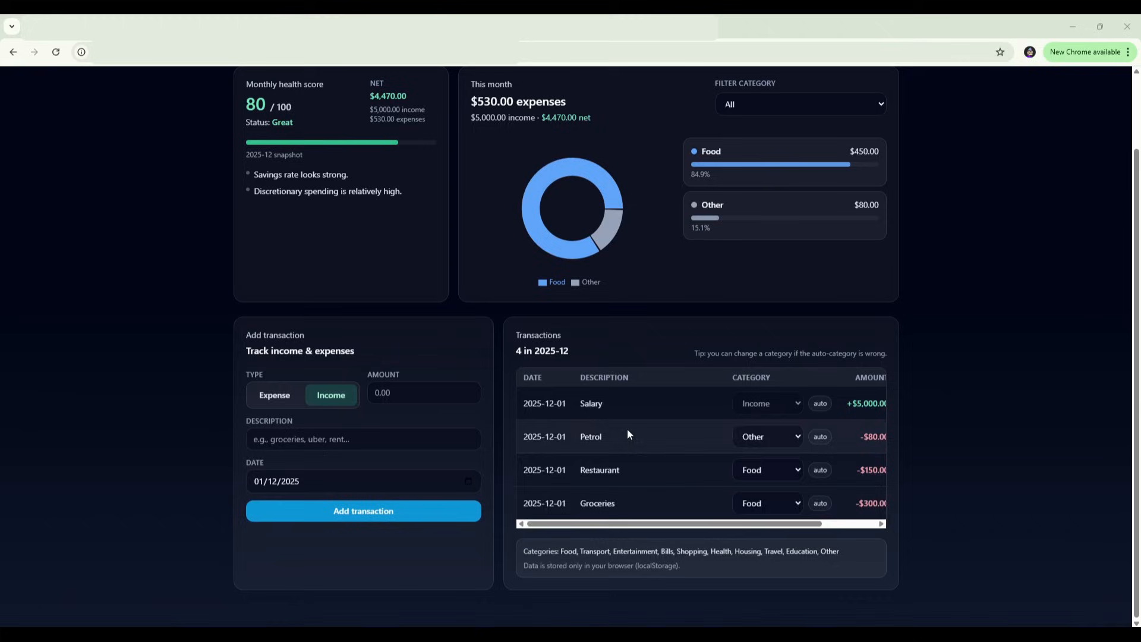
mouse_move(719, 496)
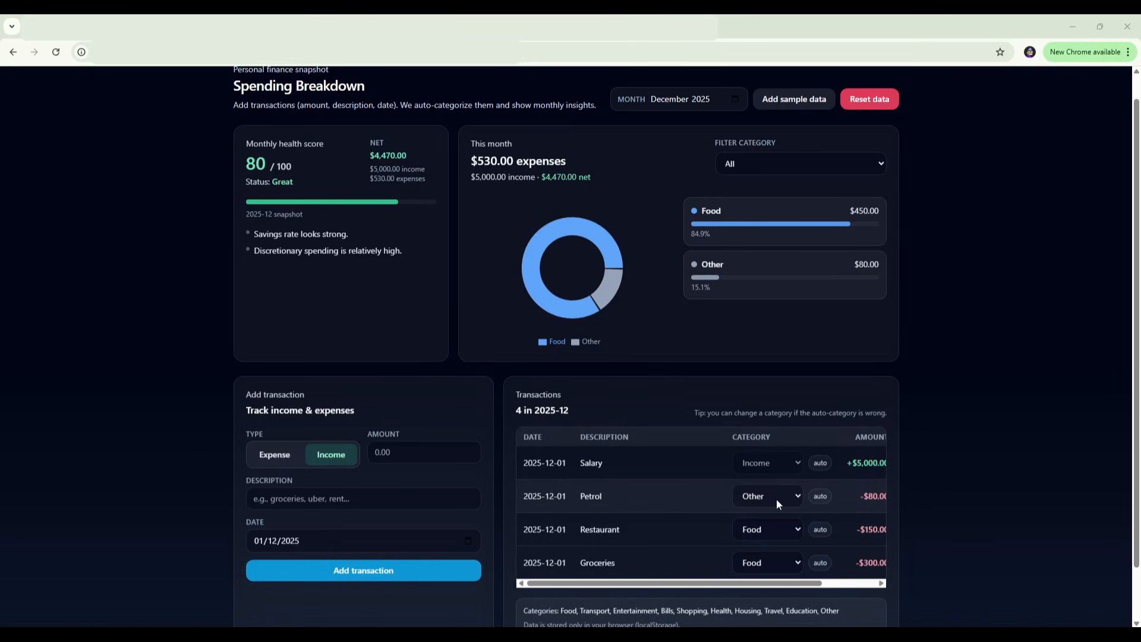
click(765, 496)
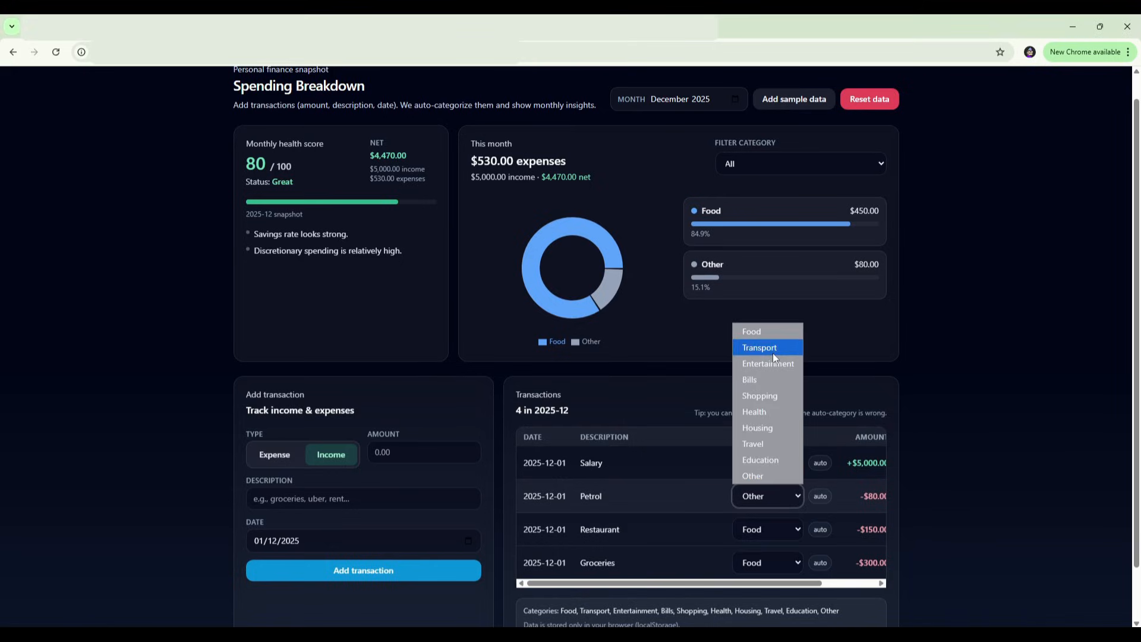
click(759, 347)
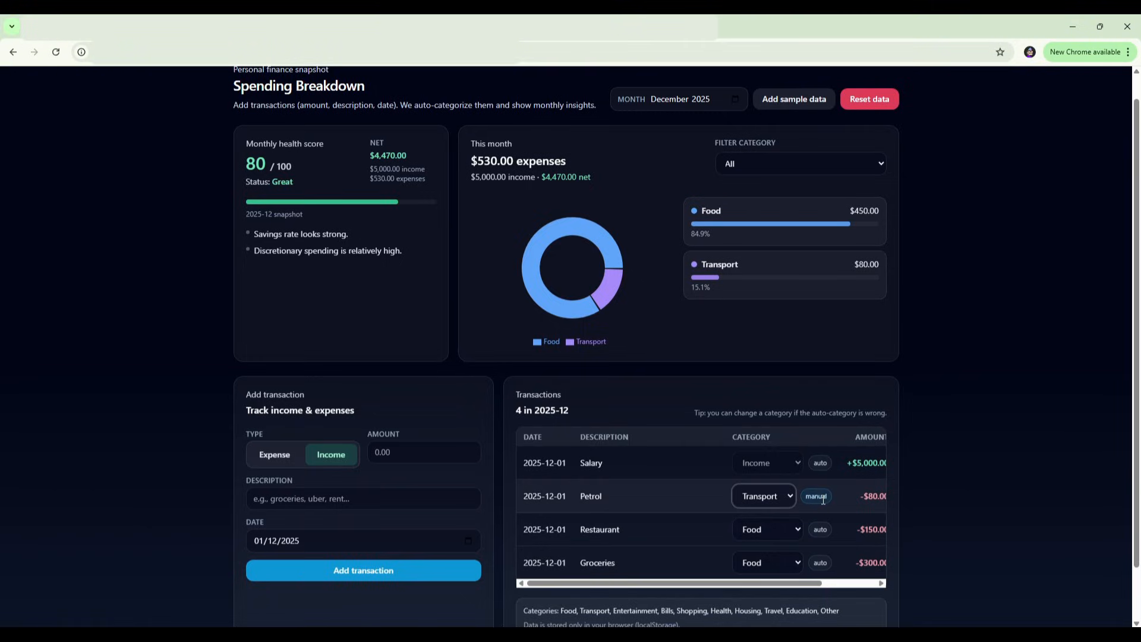
scroll(down, 3)
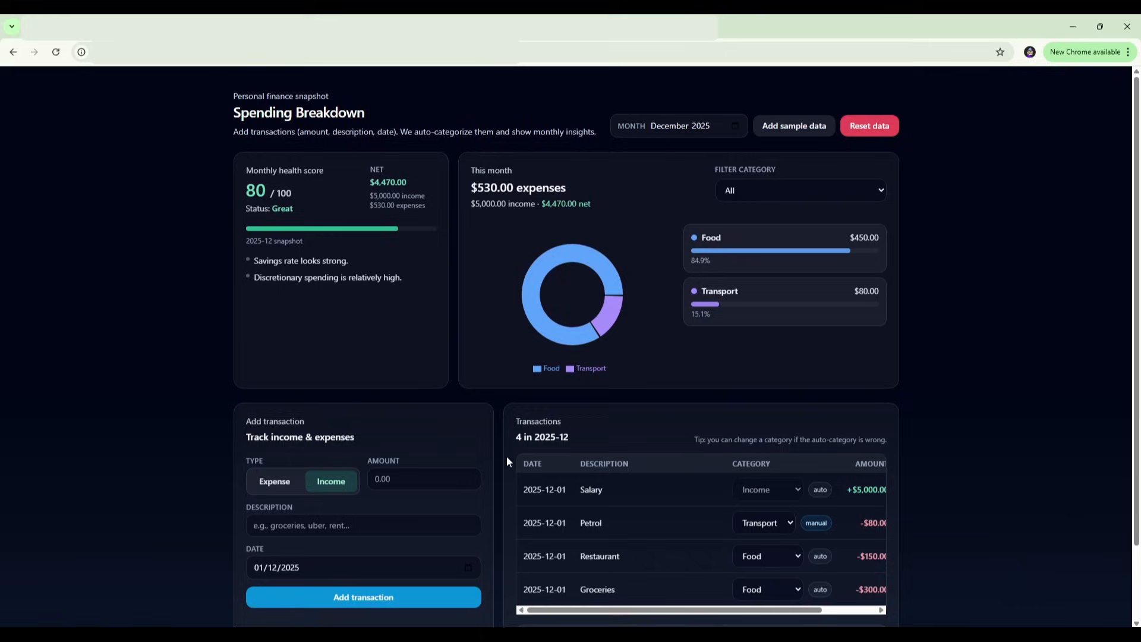
mouse_move(502, 214)
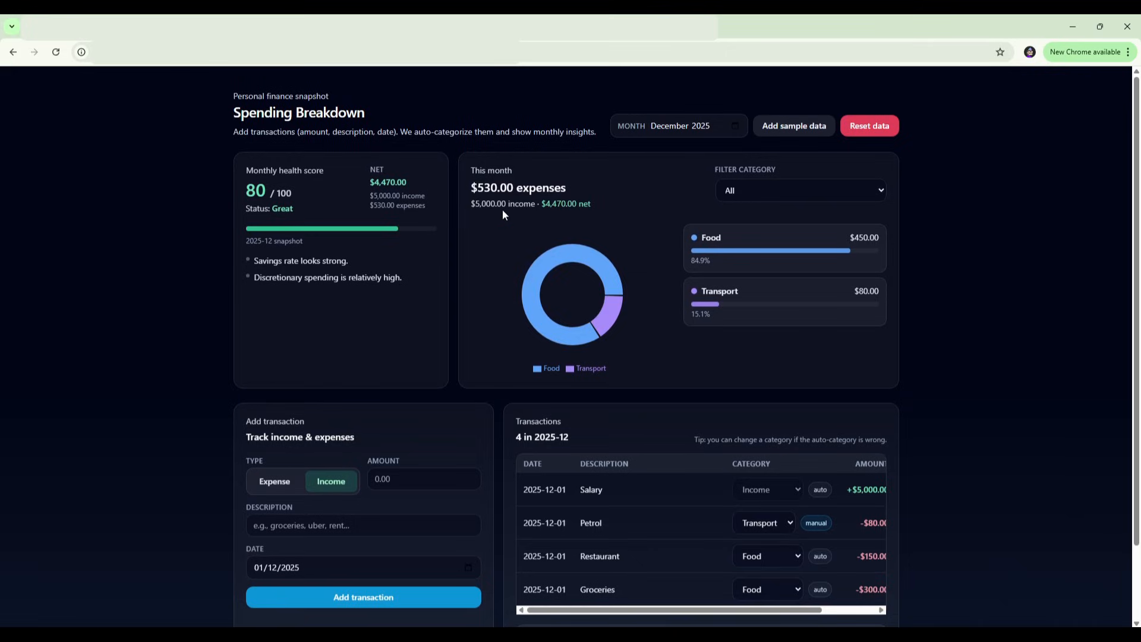
mouse_move(702, 264)
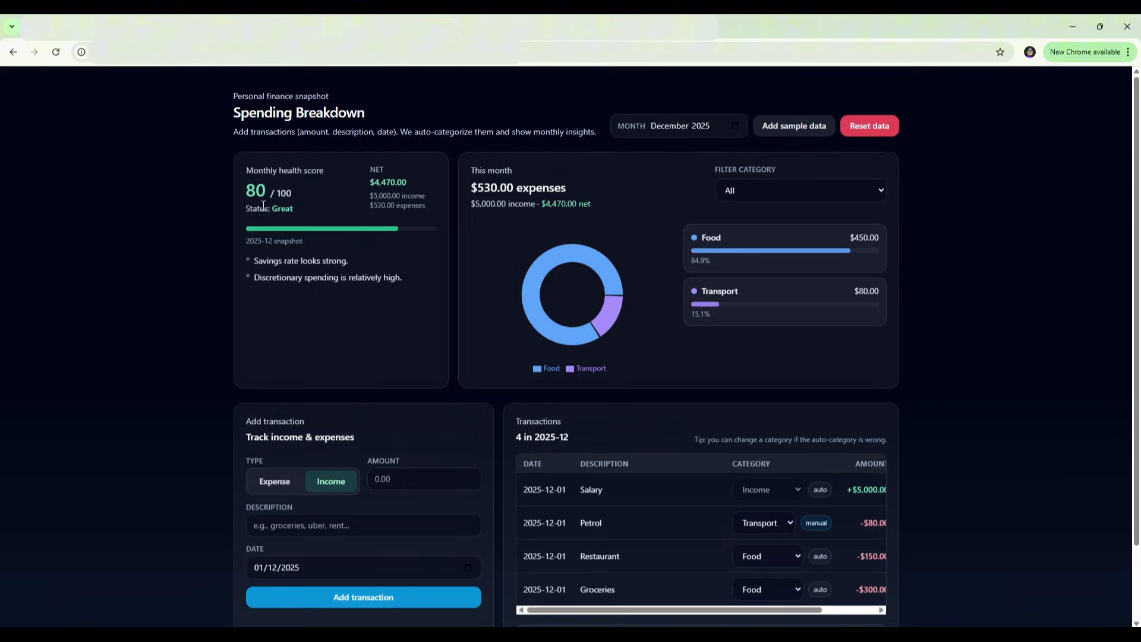
mouse_move(283, 222)
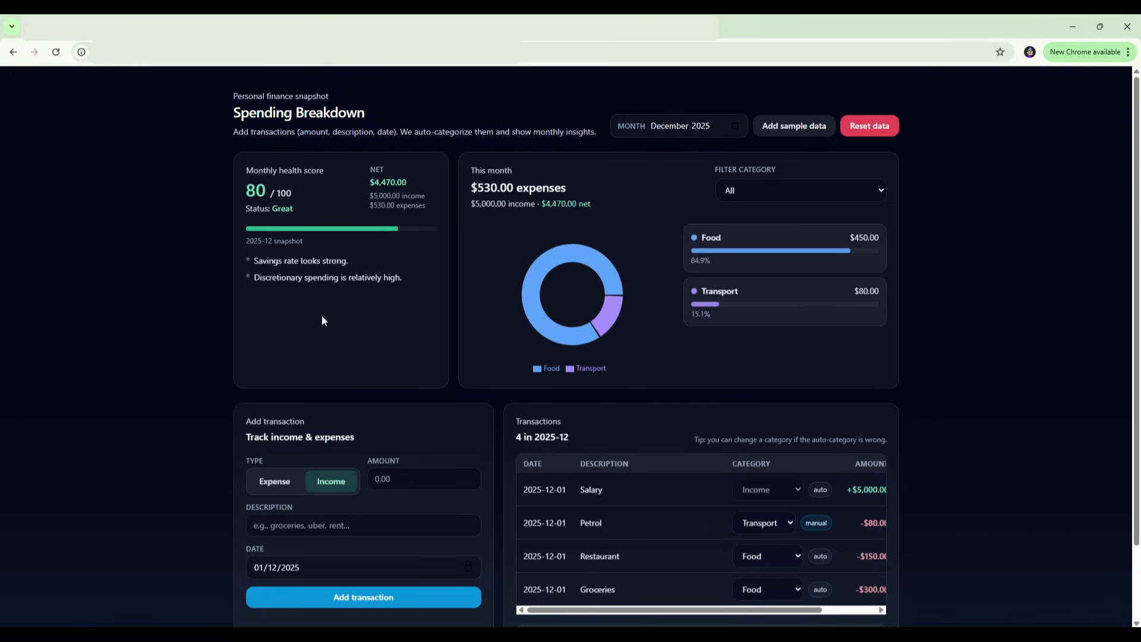
mouse_move(347, 275)
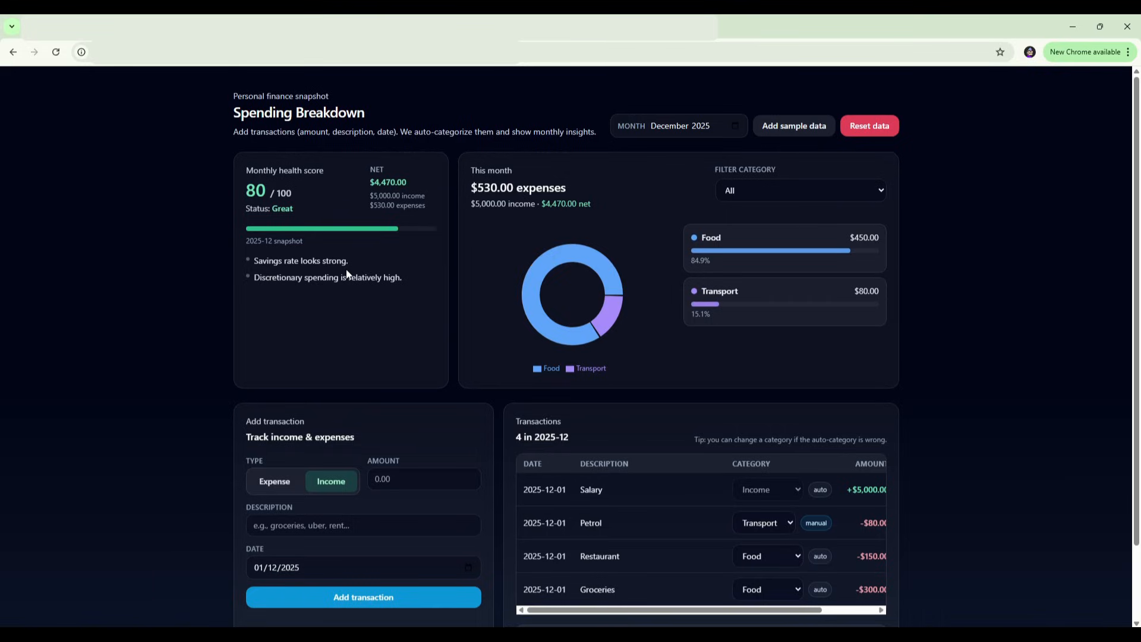
mouse_move(357, 295)
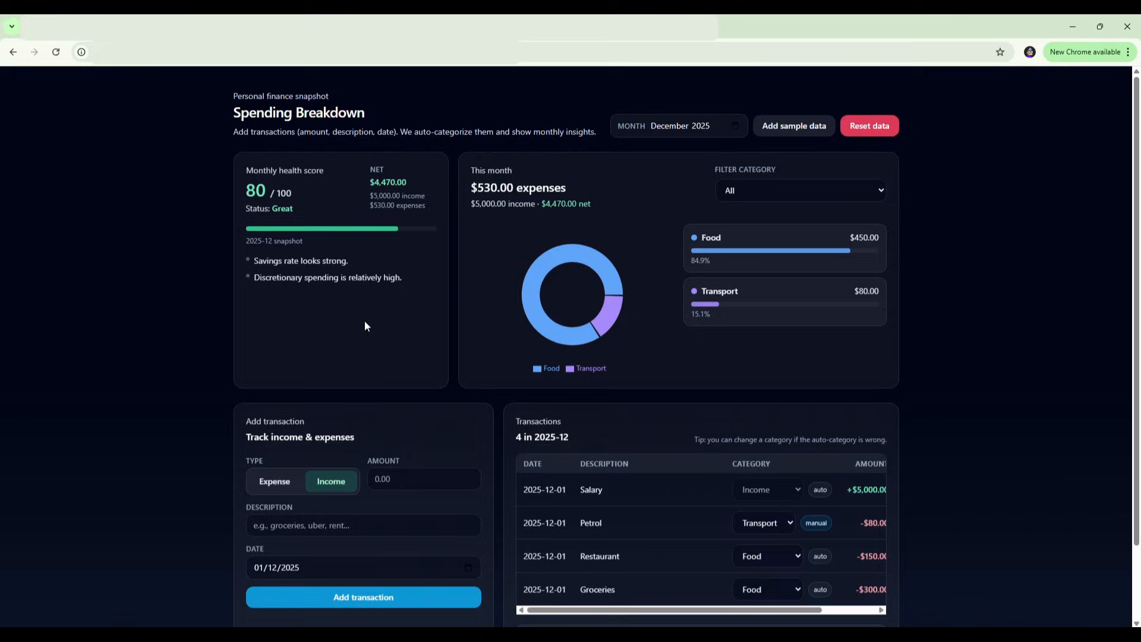
scroll(down, 3)
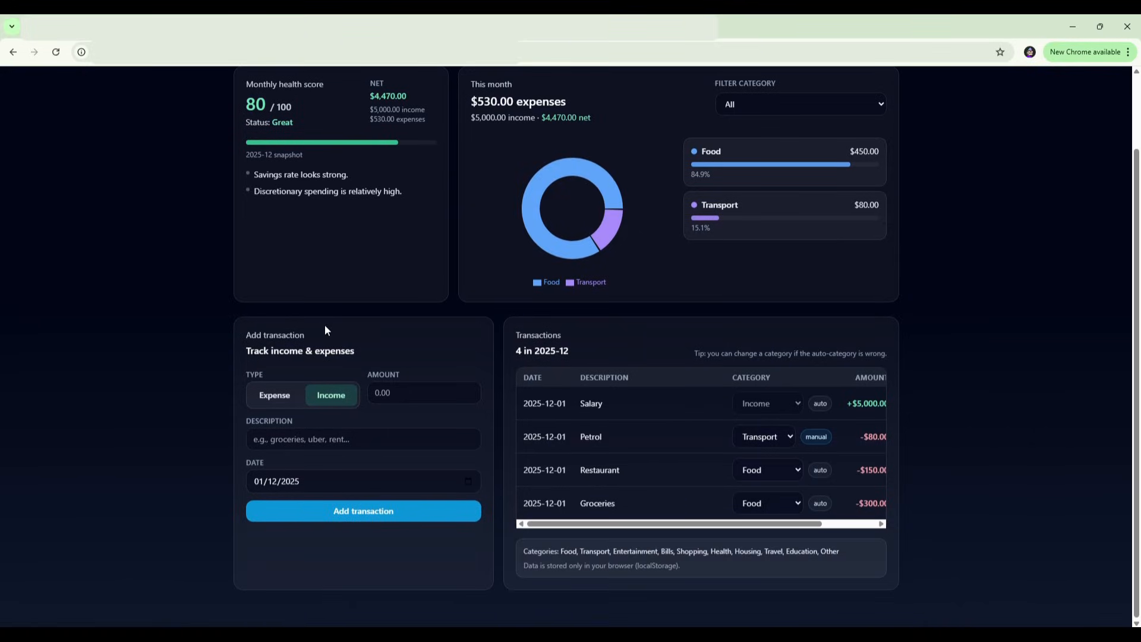
mouse_move(595, 344)
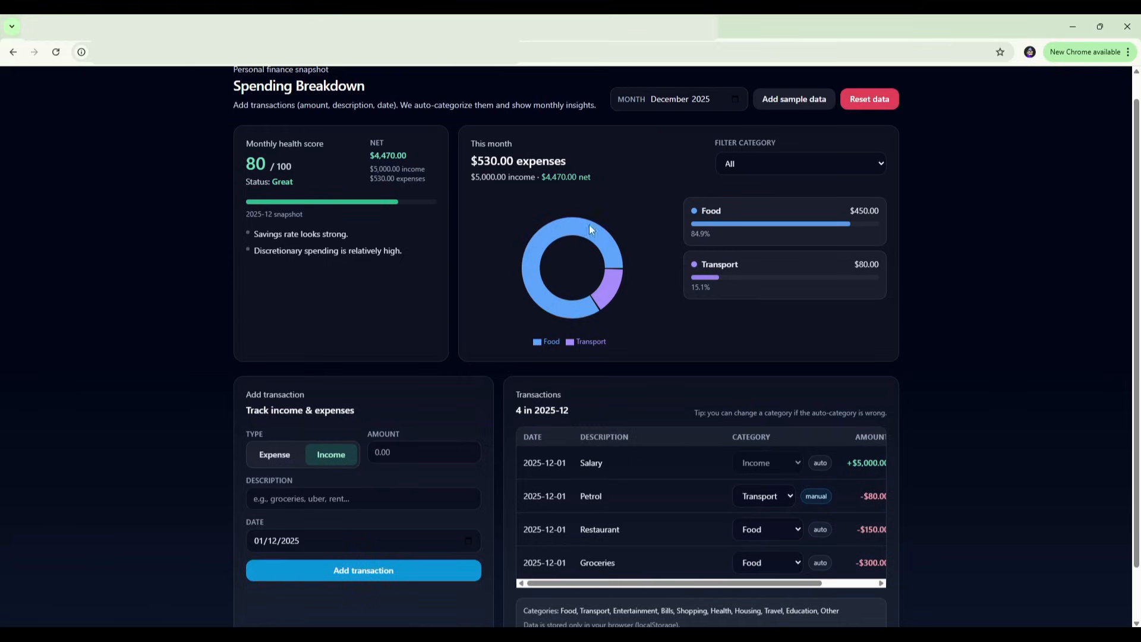
mouse_move(335, 339)
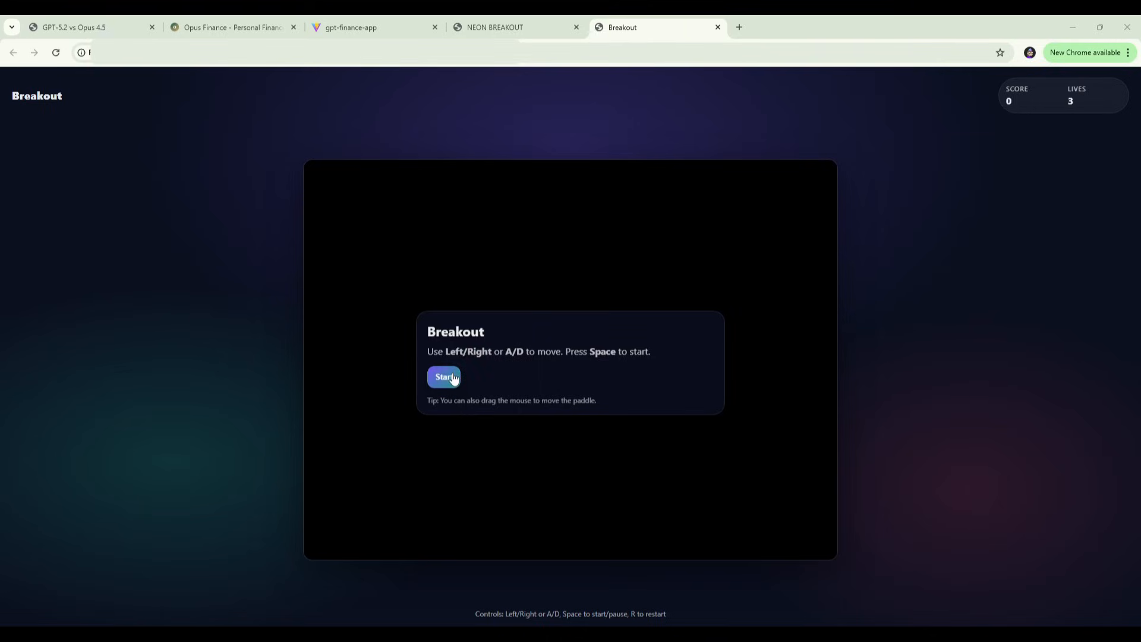
mouse_move(1043, 129)
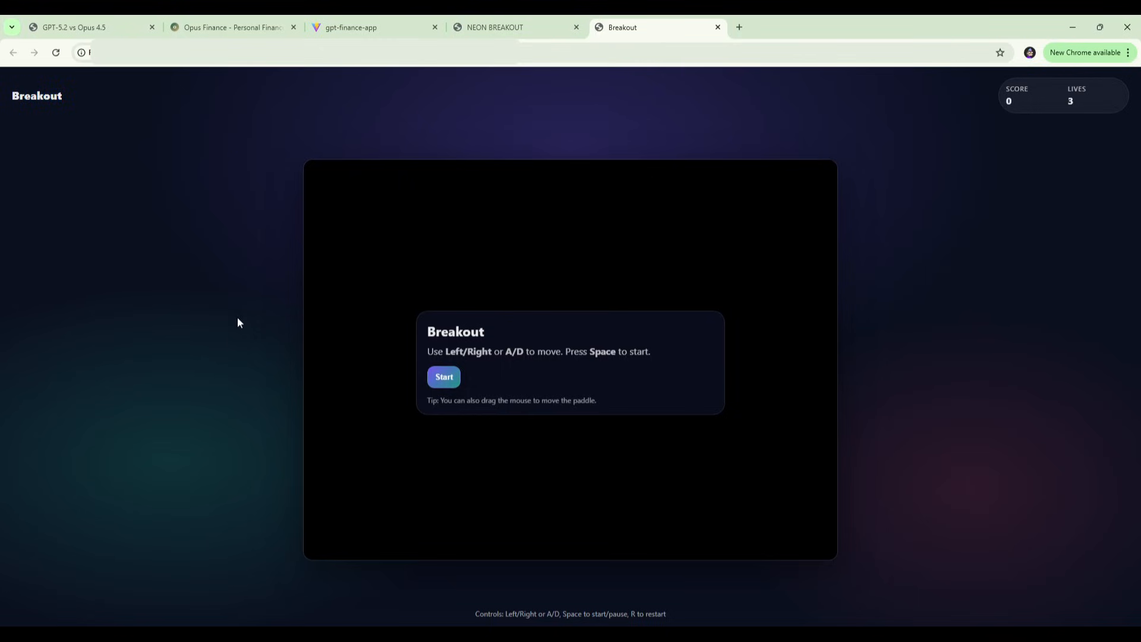
- Start a new Breakout game from the start overlay
click(443, 377)
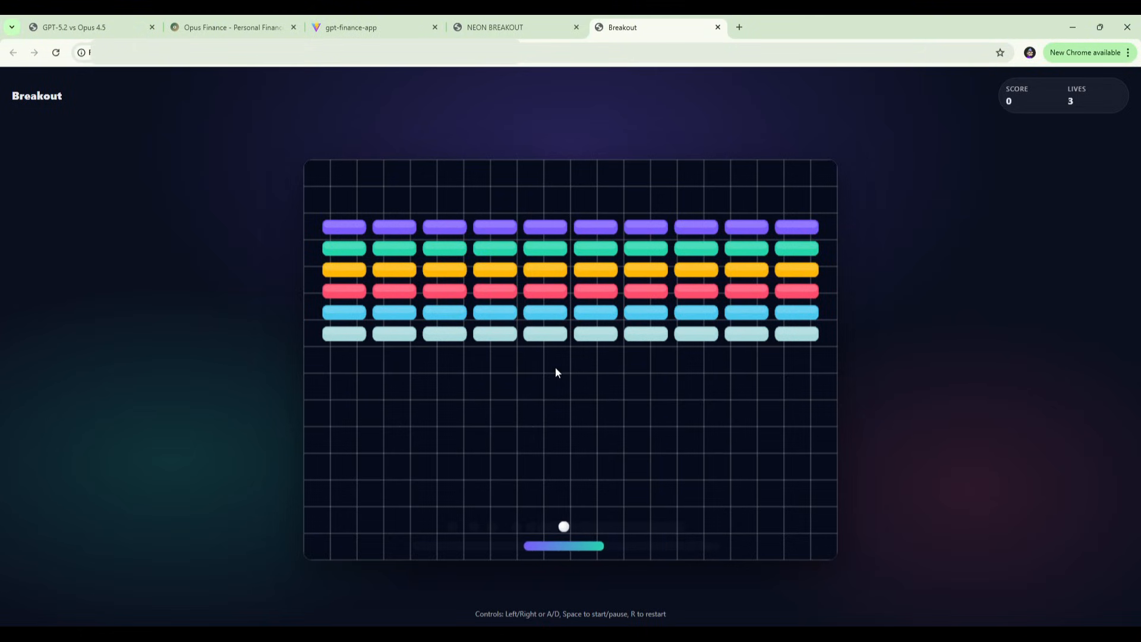
- Pause and resume the round, then serve again after losing a life at 350 points
key(space)
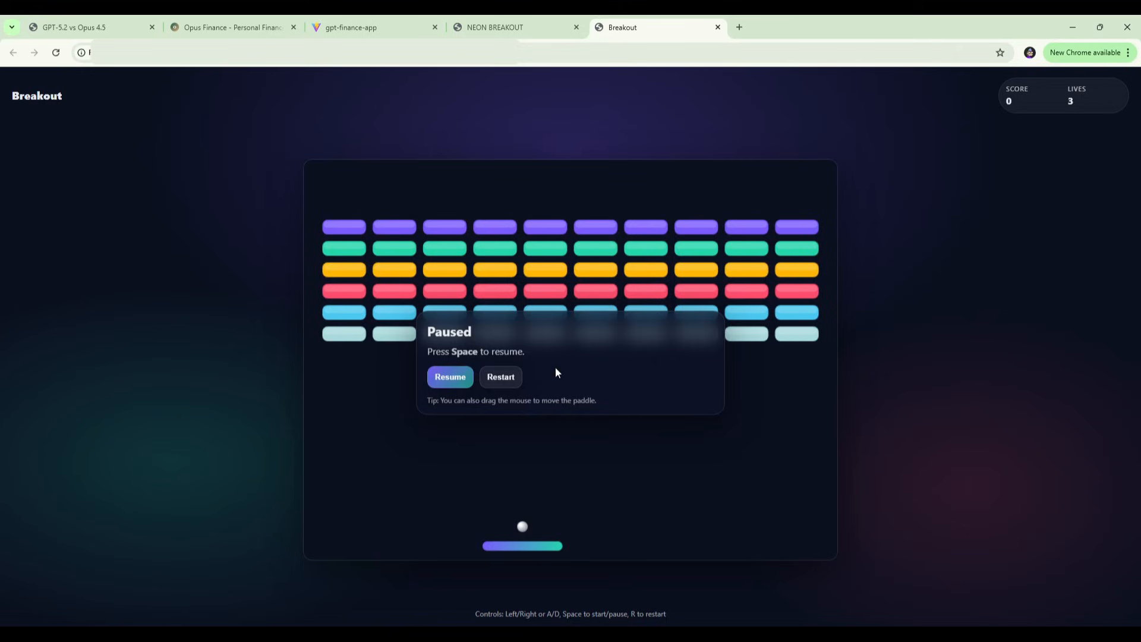
click(450, 377)
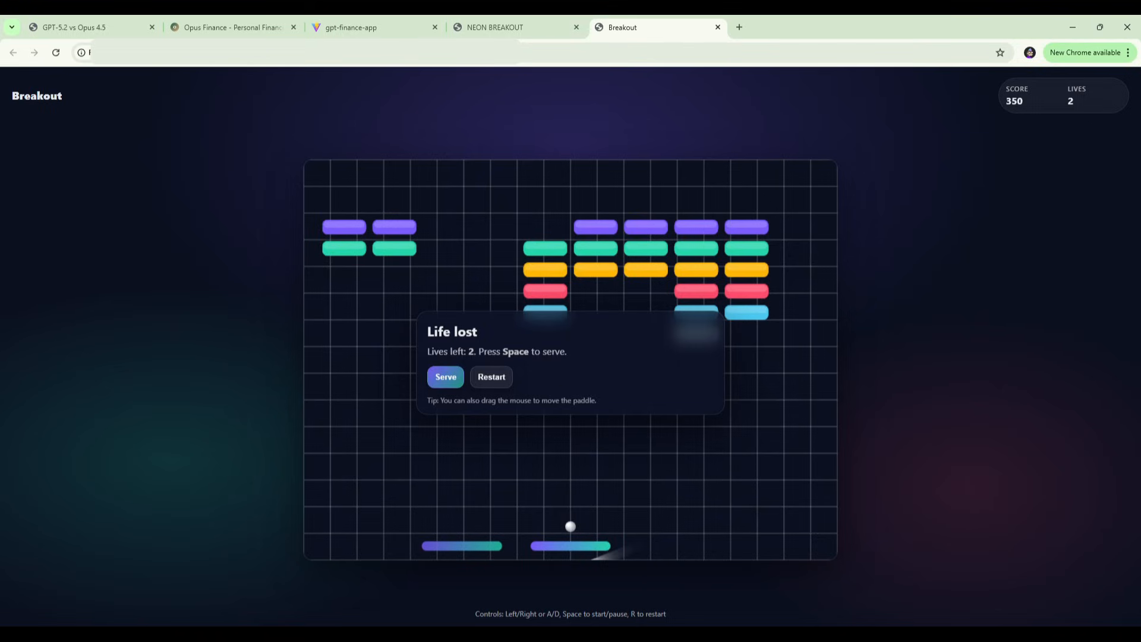
click(516, 27)
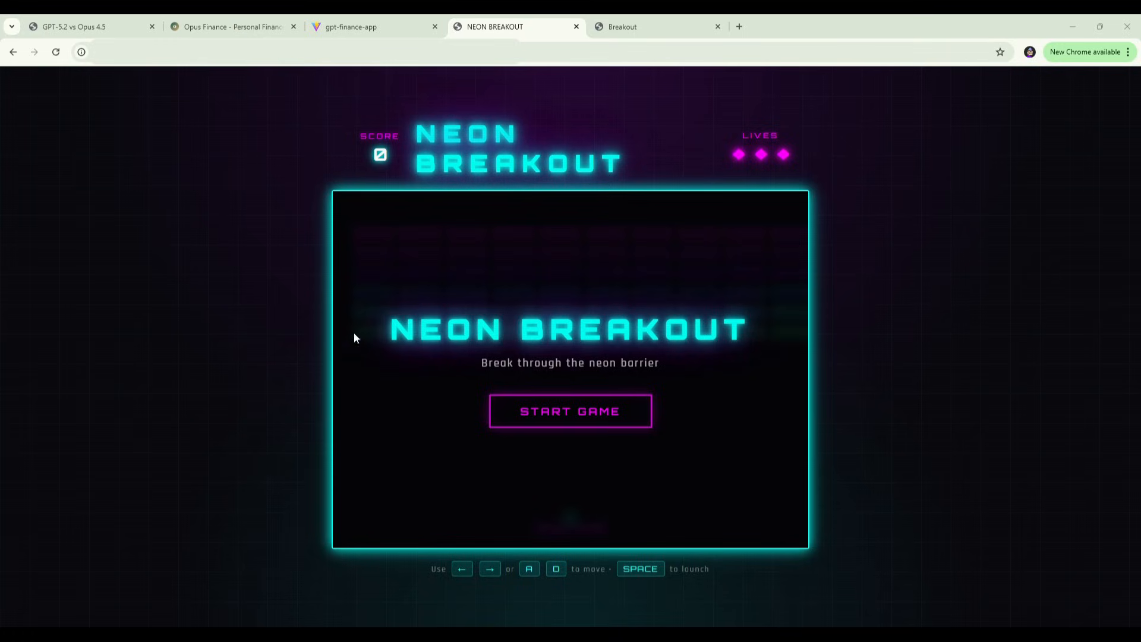
mouse_move(502, 369)
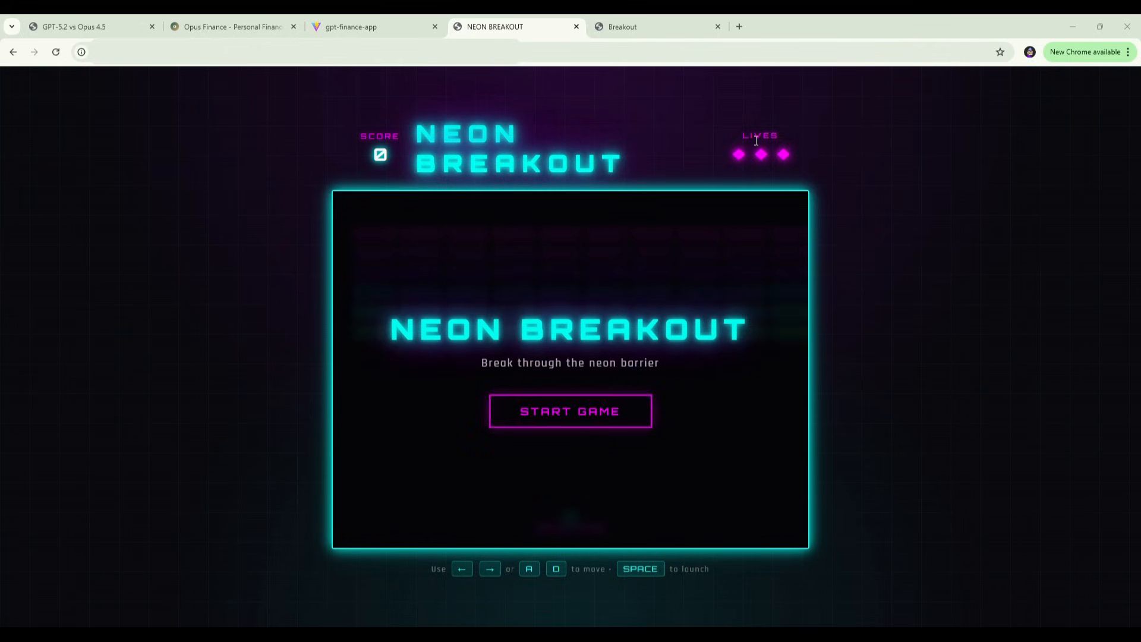
mouse_move(402, 152)
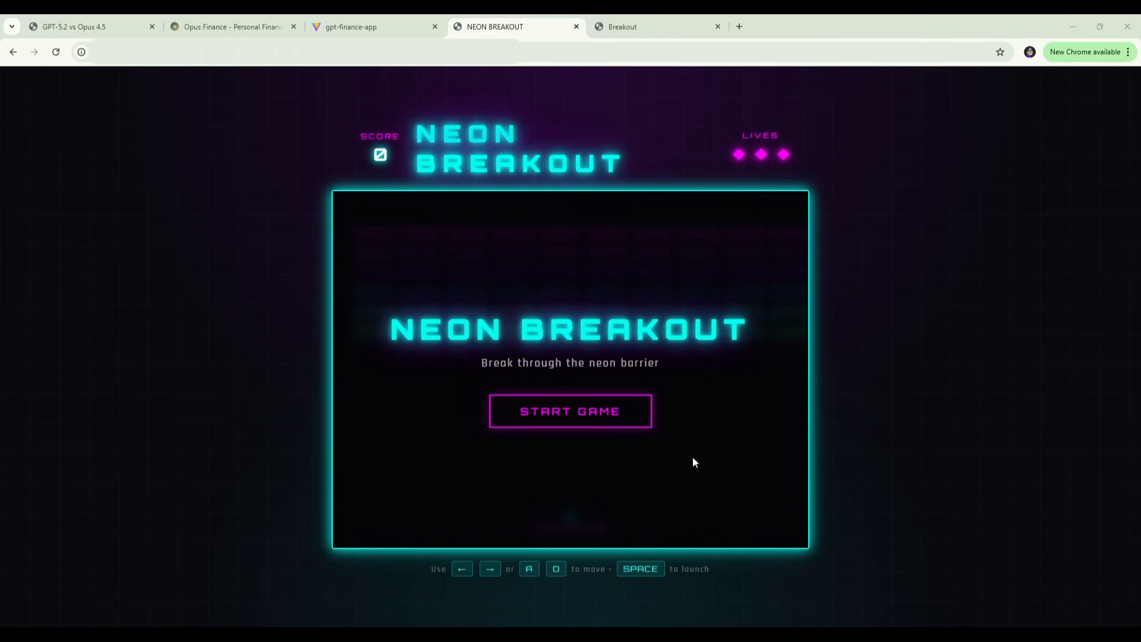
- Start a Neon Breakout game and launch the ball off the paddle
click(570, 410)
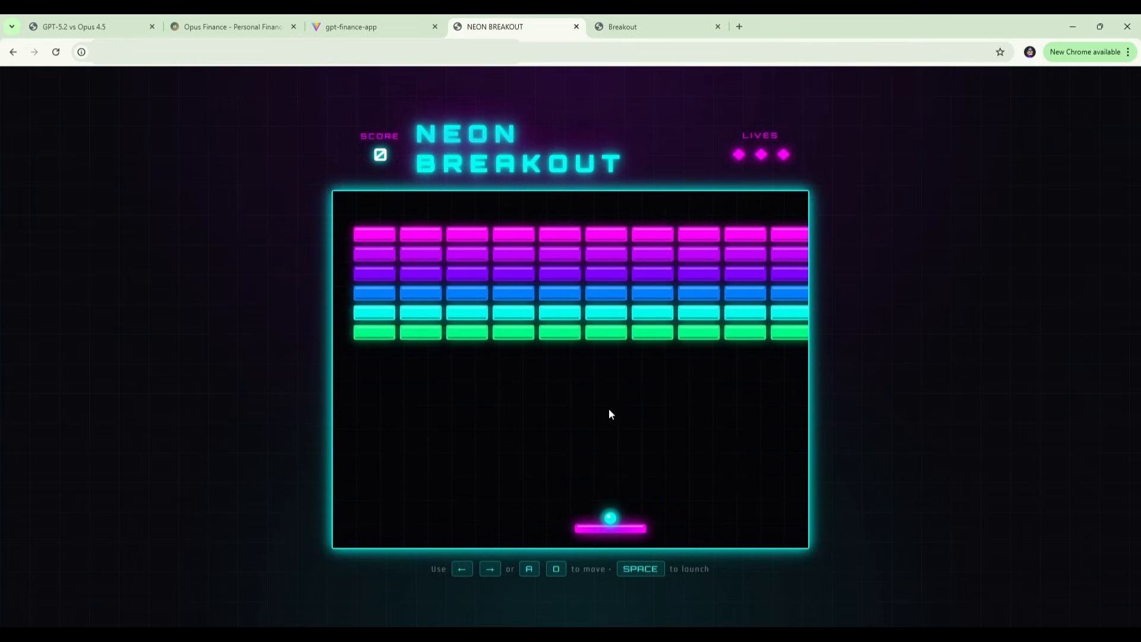
key(space)
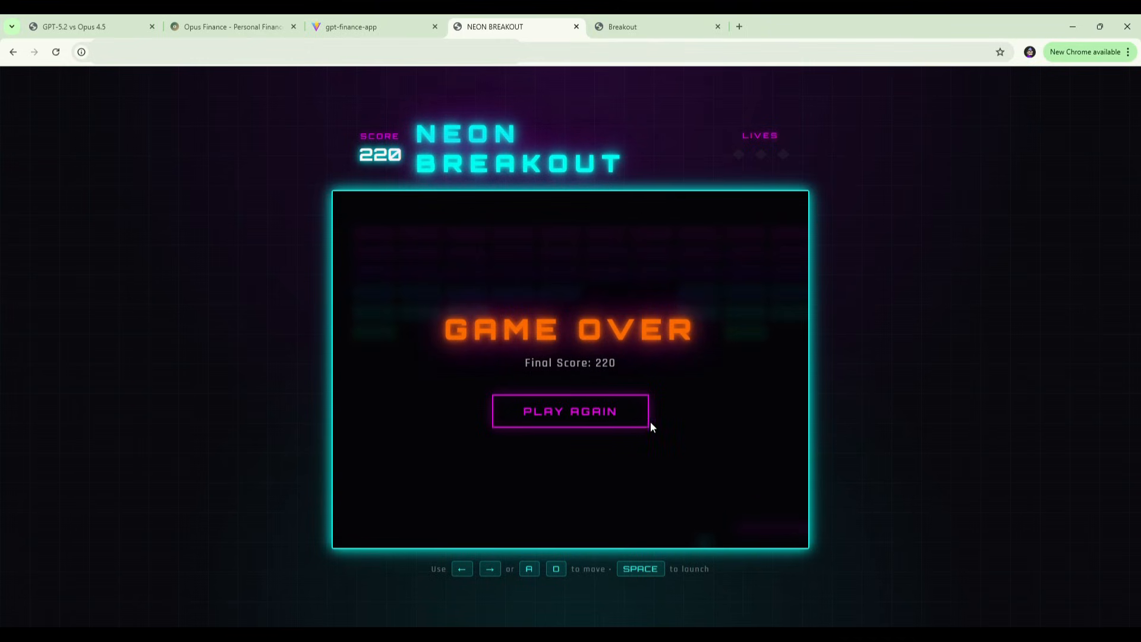
- After Game Over at 220, play again and launch the ball in the fresh game
click(570, 411)
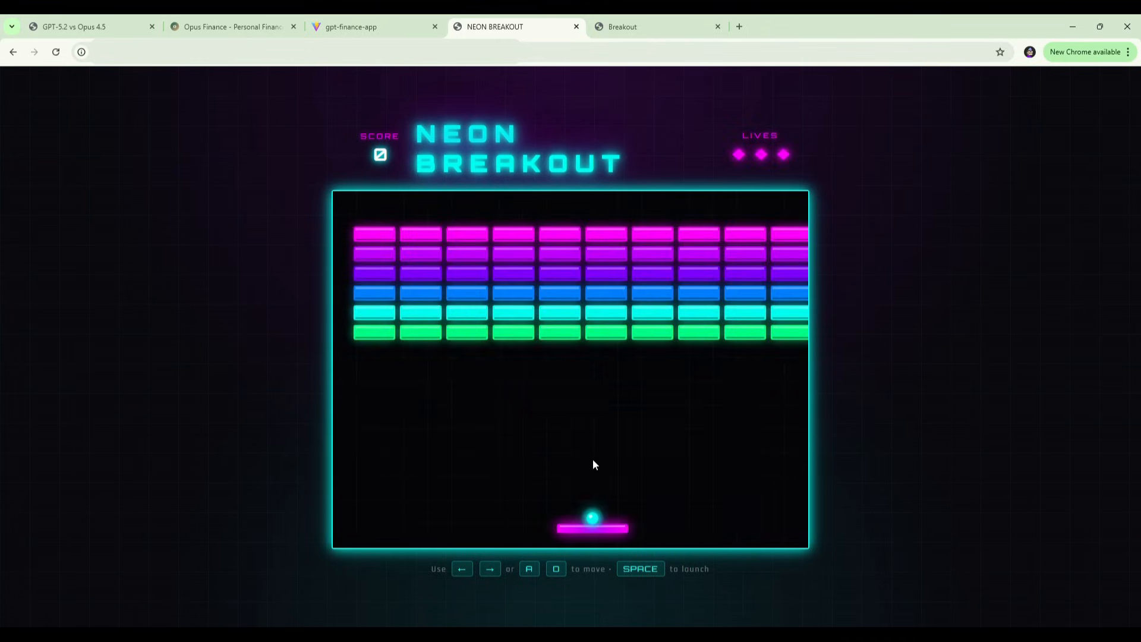
key(space)
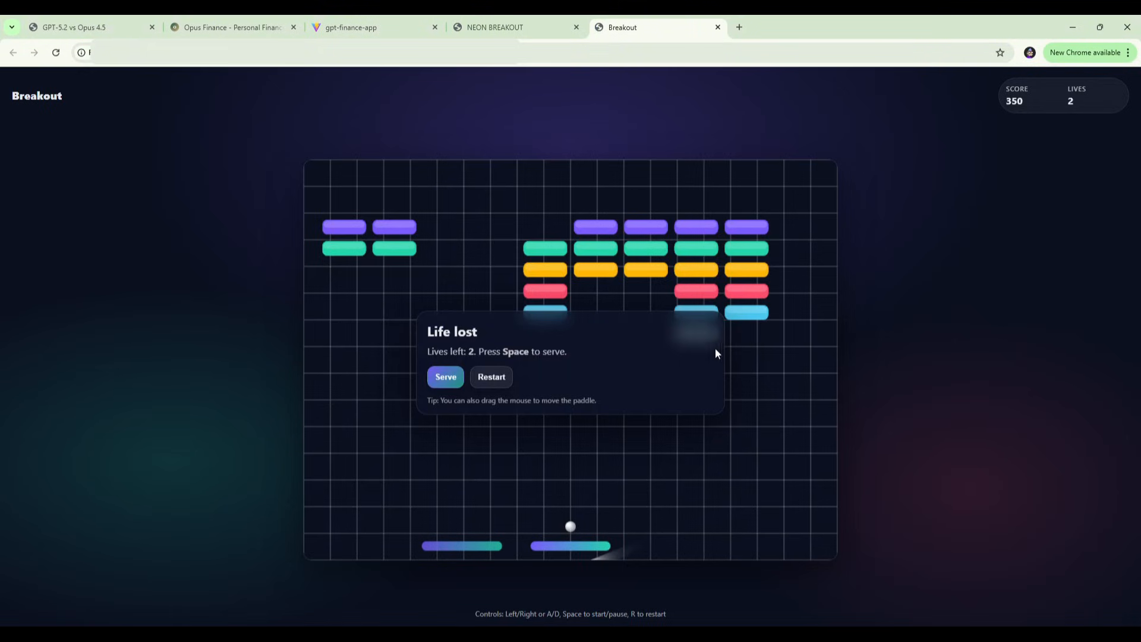
mouse_move(822, 487)
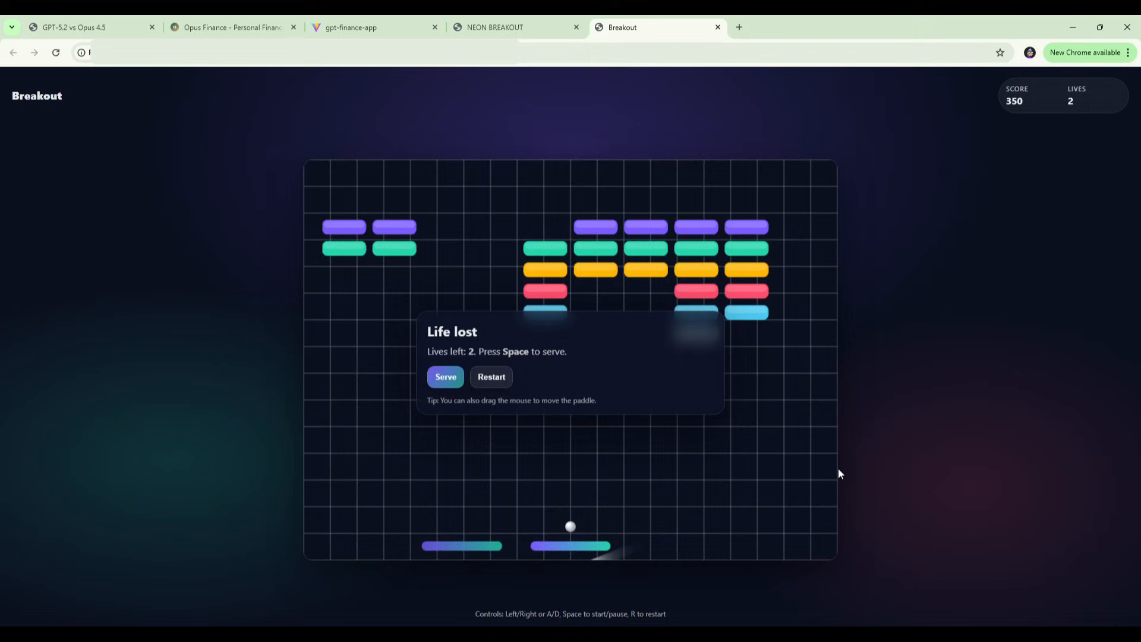
mouse_move(851, 468)
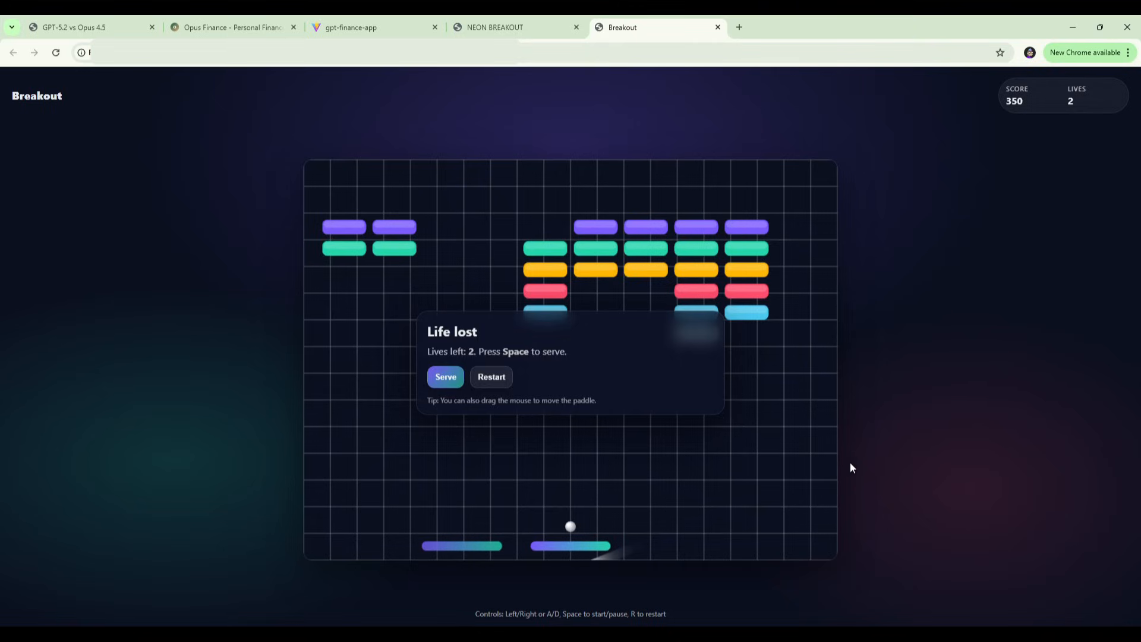
mouse_move(840, 467)
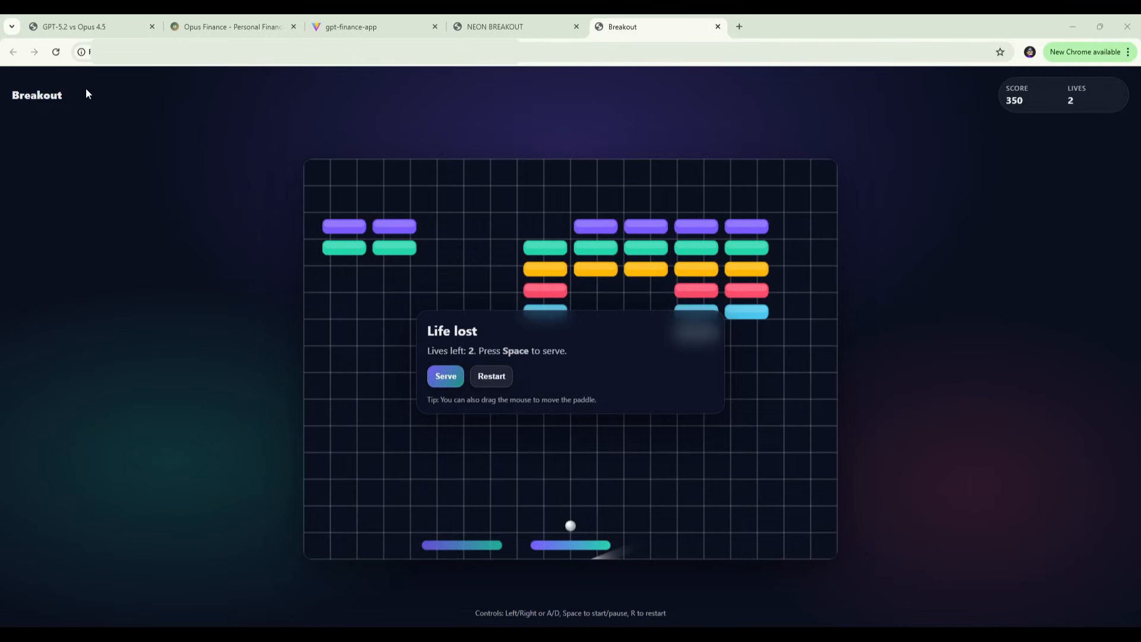
mouse_move(161, 217)
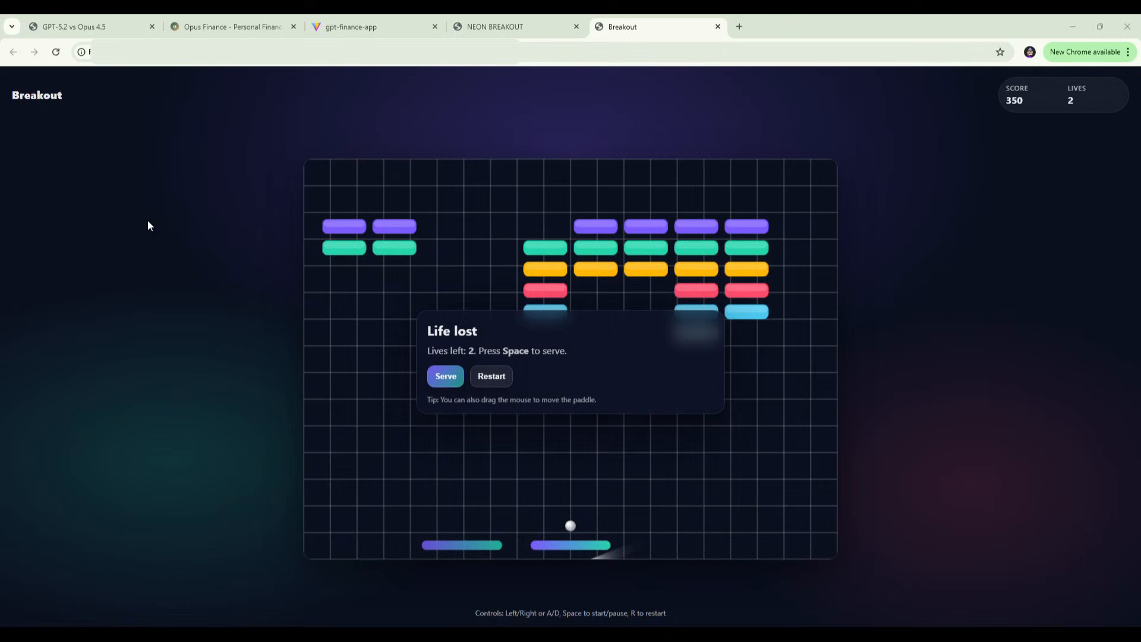
mouse_move(1067, 178)
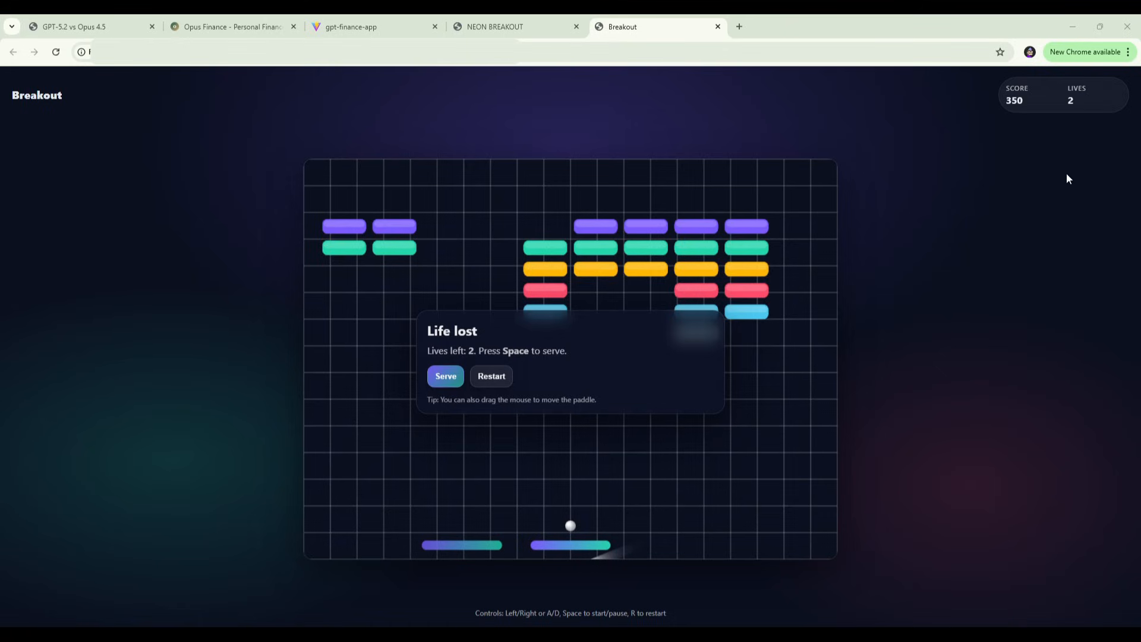
mouse_move(551, 46)
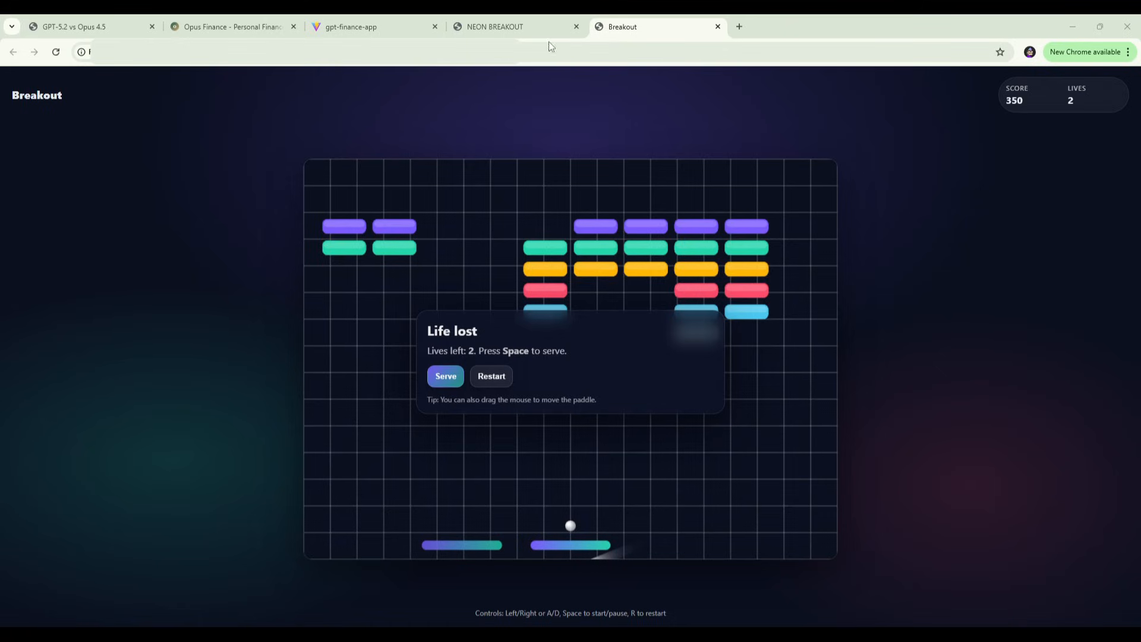
- Switch to the Opus 4.5 Neon Breakout tab to play it
click(515, 26)
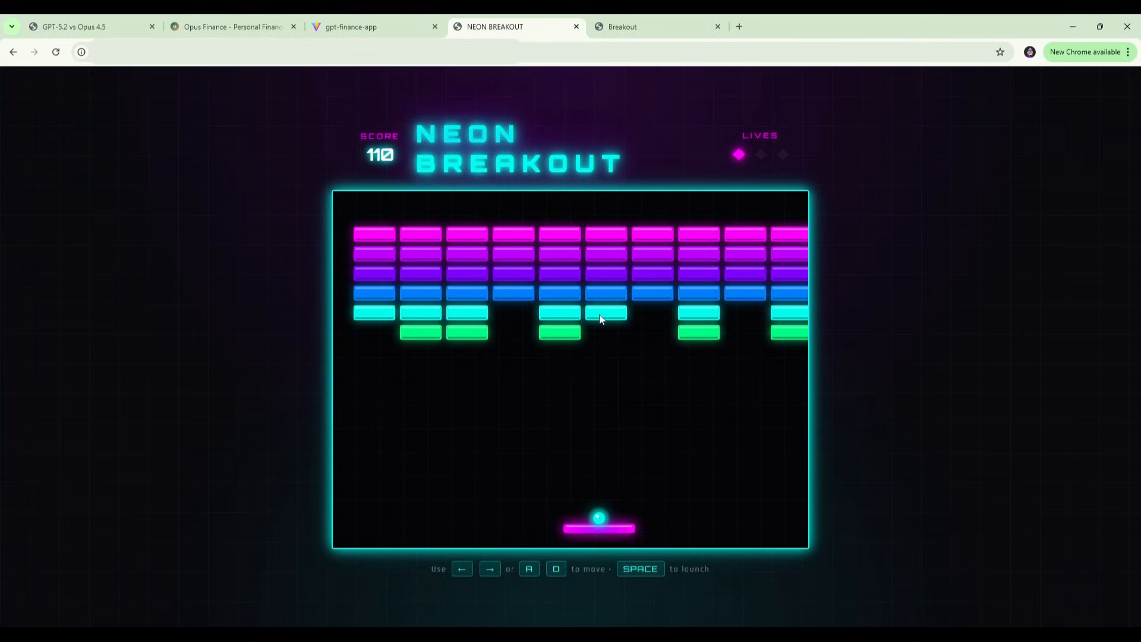
click(73, 27)
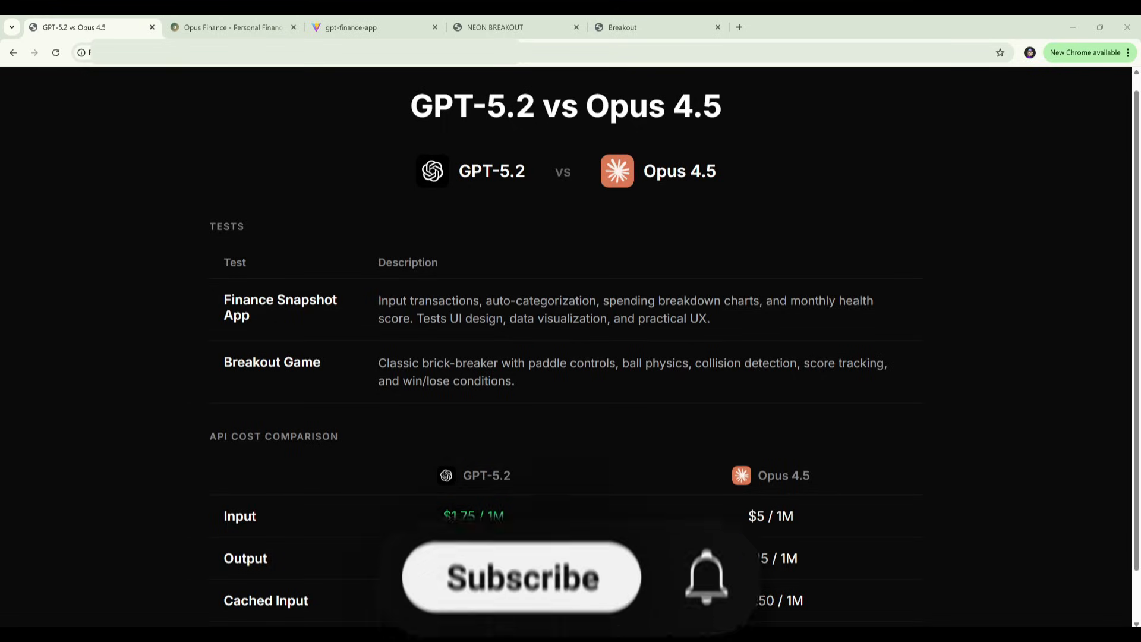
click(521, 577)
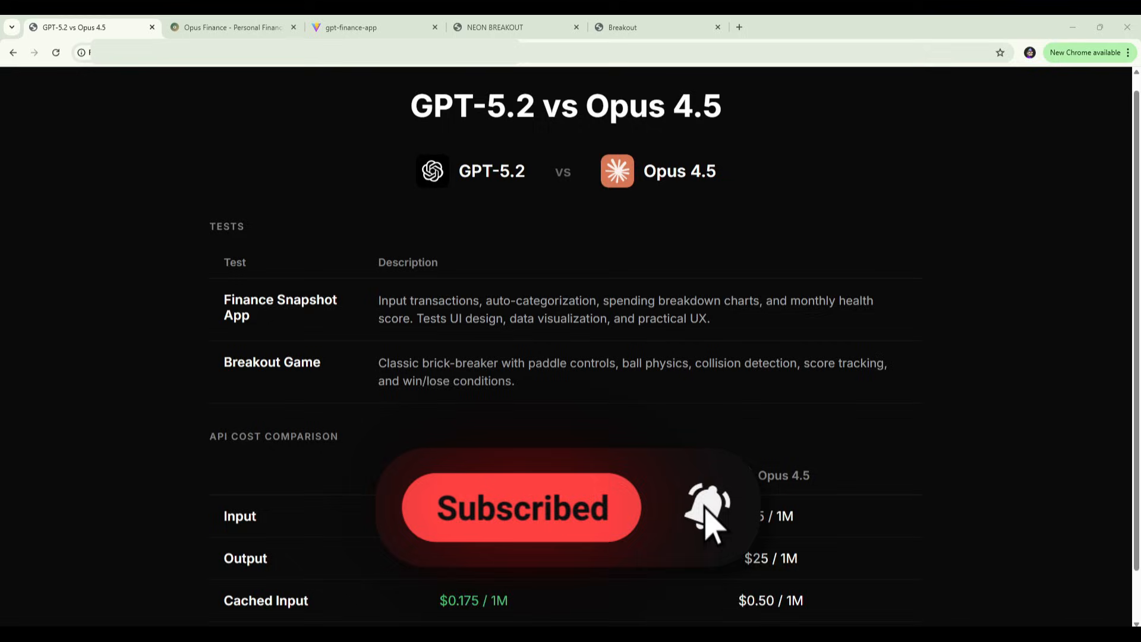